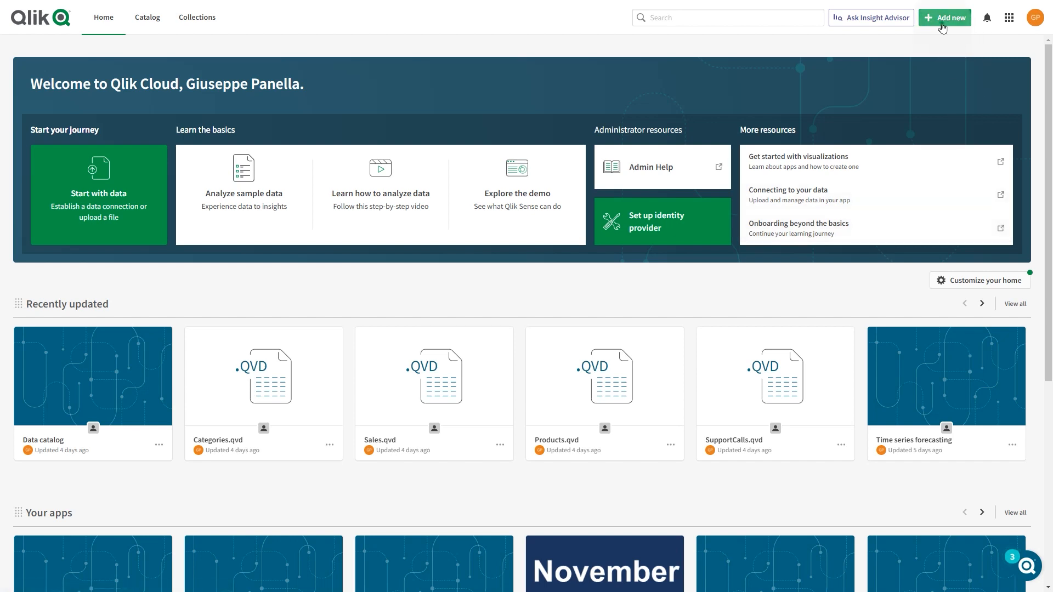
Step: Begin creating a new automation from Add new to reach the templates gallery
{"action": "left_click", "coordinate": [944, 18]}
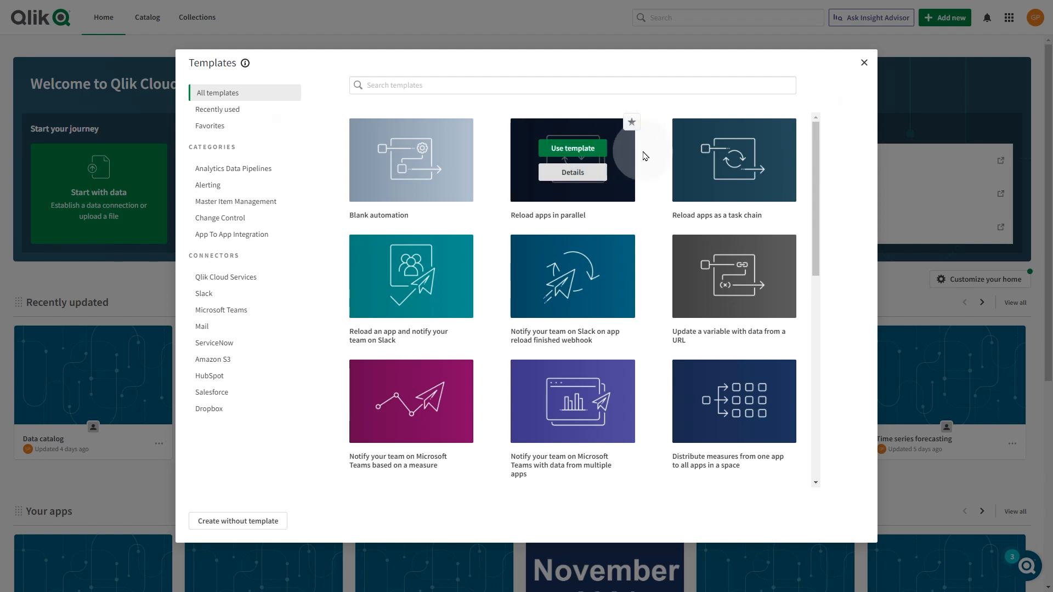
{"action": "mouse_move", "coordinate": [429, 290]}
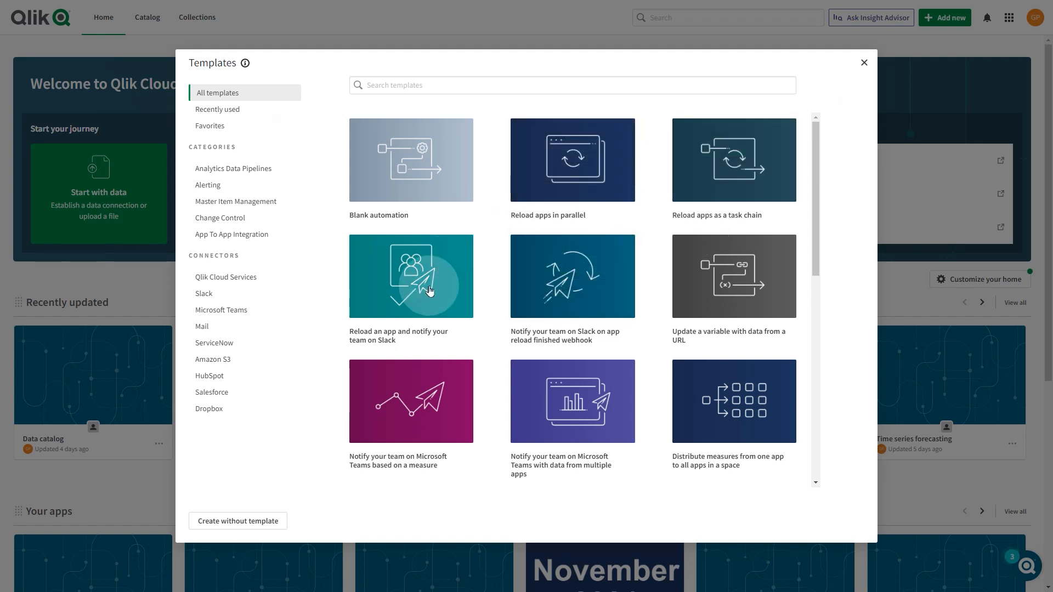
{"action": "mouse_move", "coordinate": [411, 402]}
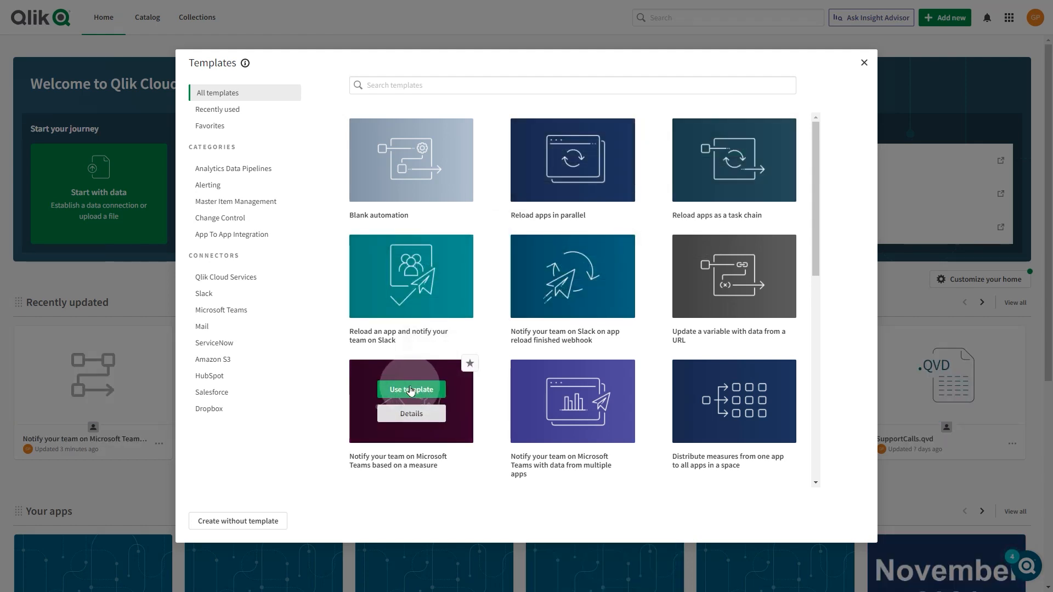
{"action": "left_click", "coordinate": [411, 389]}
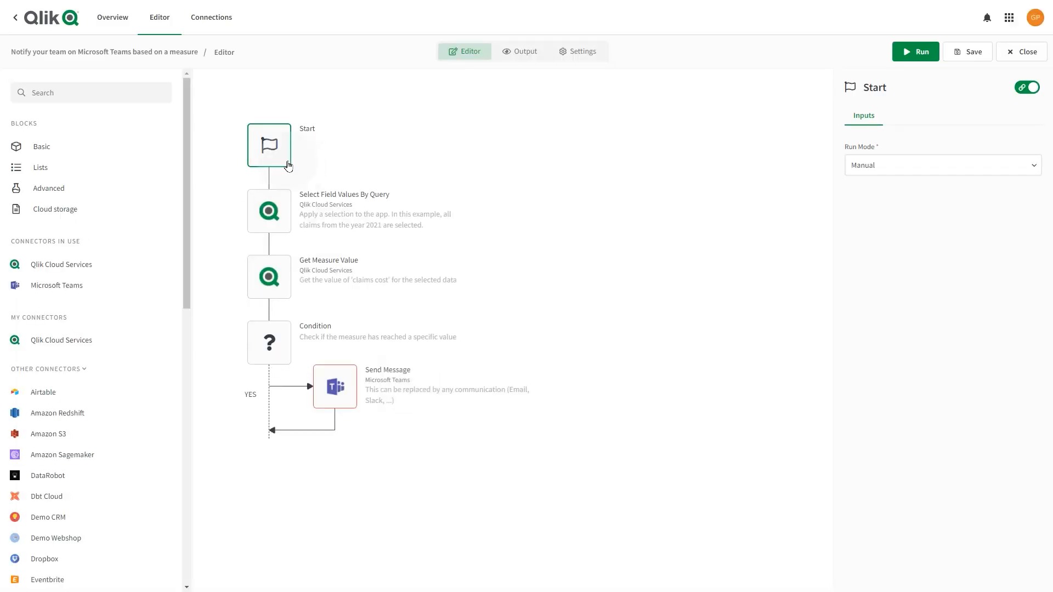
{"action": "mouse_move", "coordinate": [269, 222]}
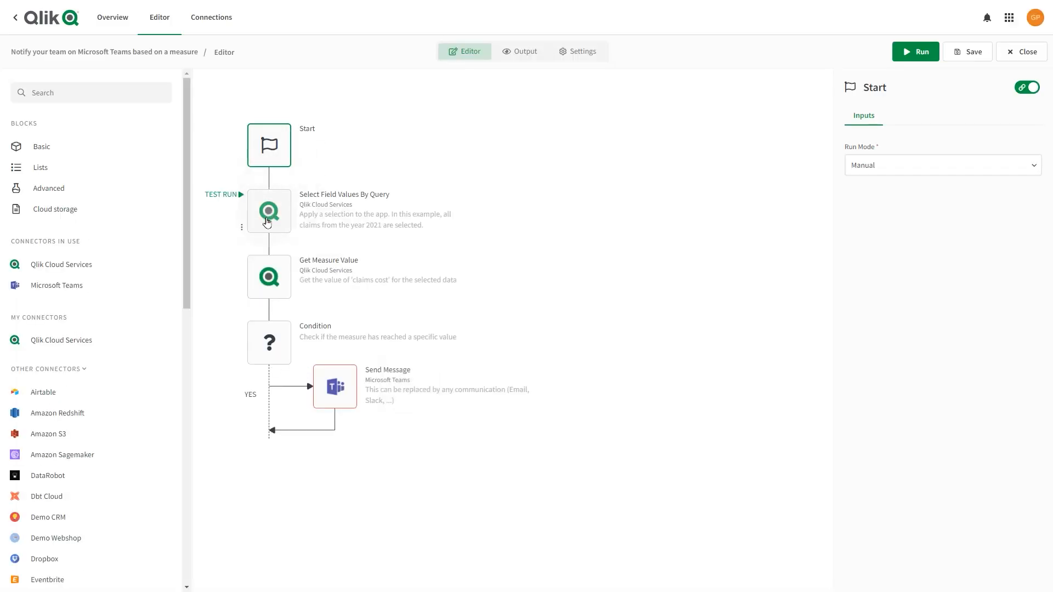
{"action": "left_click", "coordinate": [268, 276]}
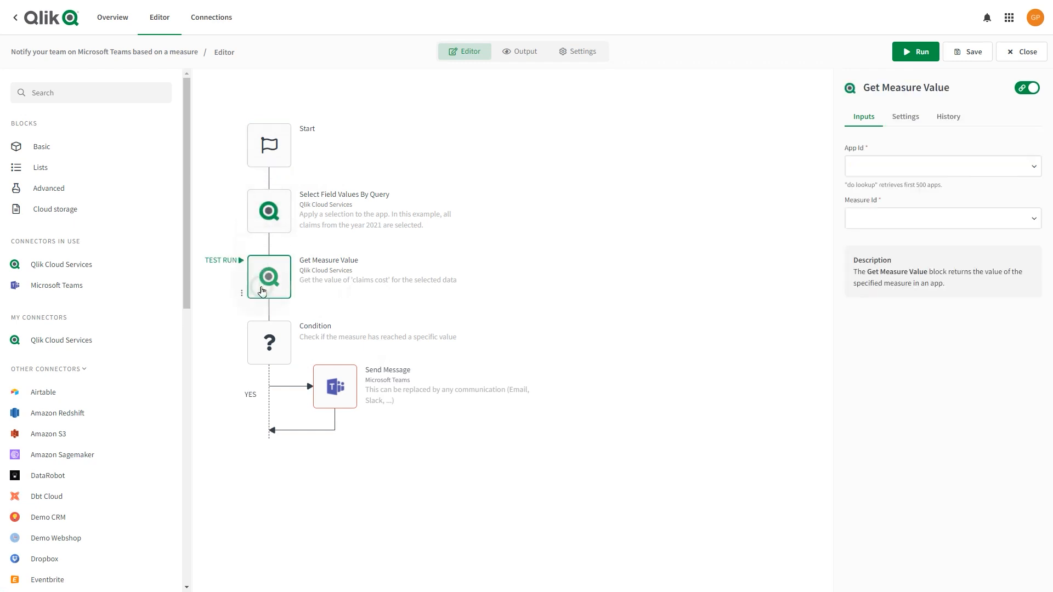
{"action": "left_click", "coordinate": [269, 343]}
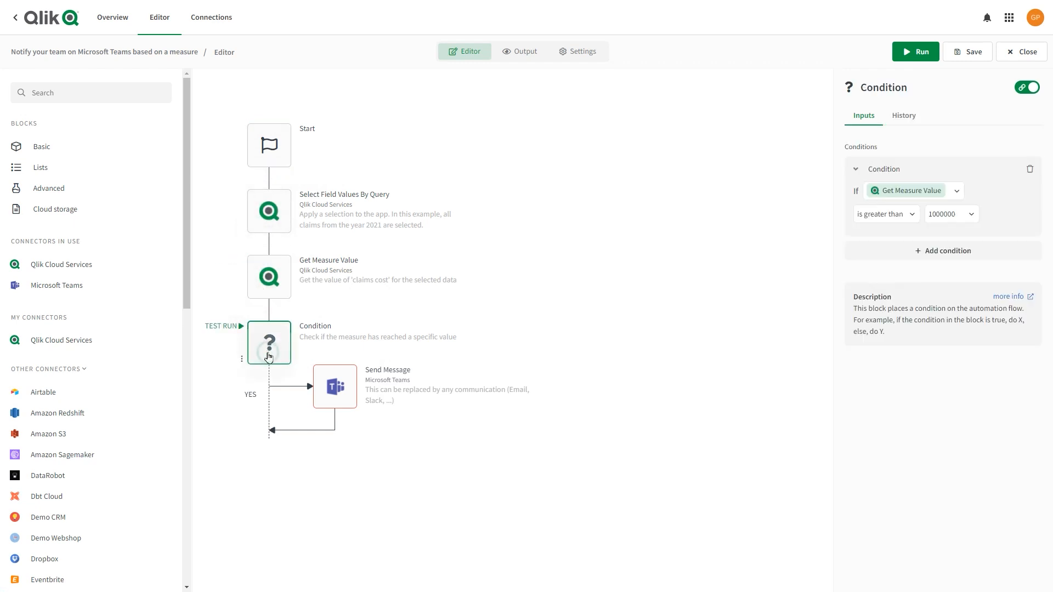
{"action": "mouse_move", "coordinate": [335, 396]}
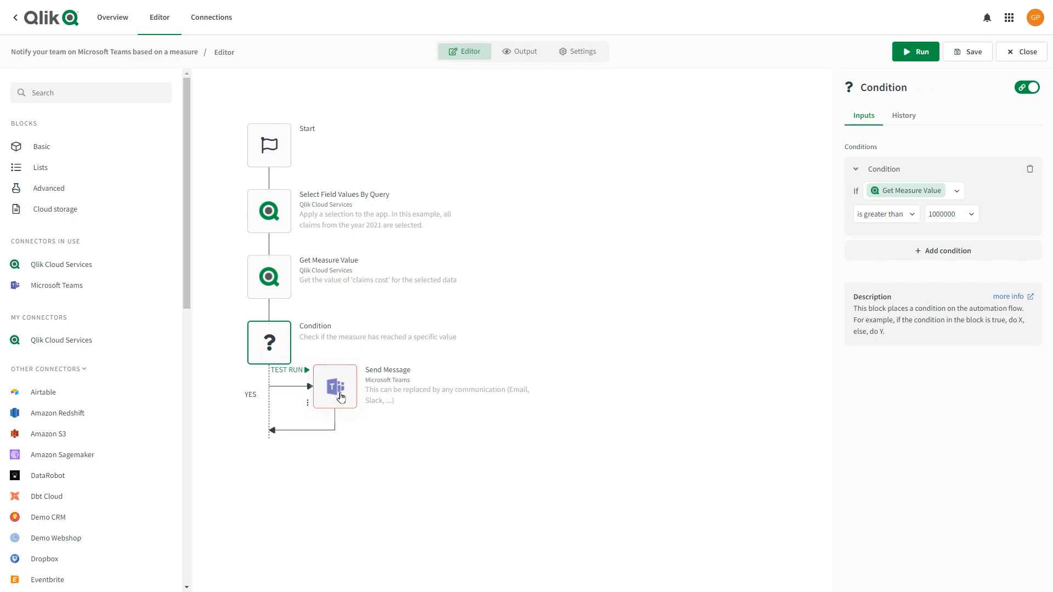
{"action": "left_click", "coordinate": [334, 386]}
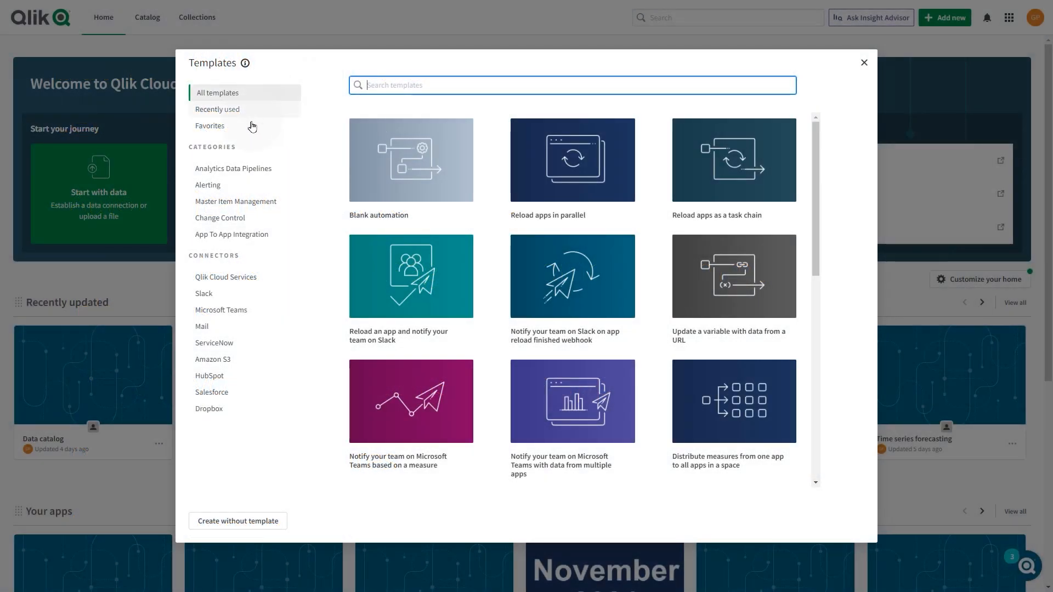
Step: Check Favorites, return to all templates and star Reload apps in parallel as a favourite
{"action": "left_click", "coordinate": [211, 125]}
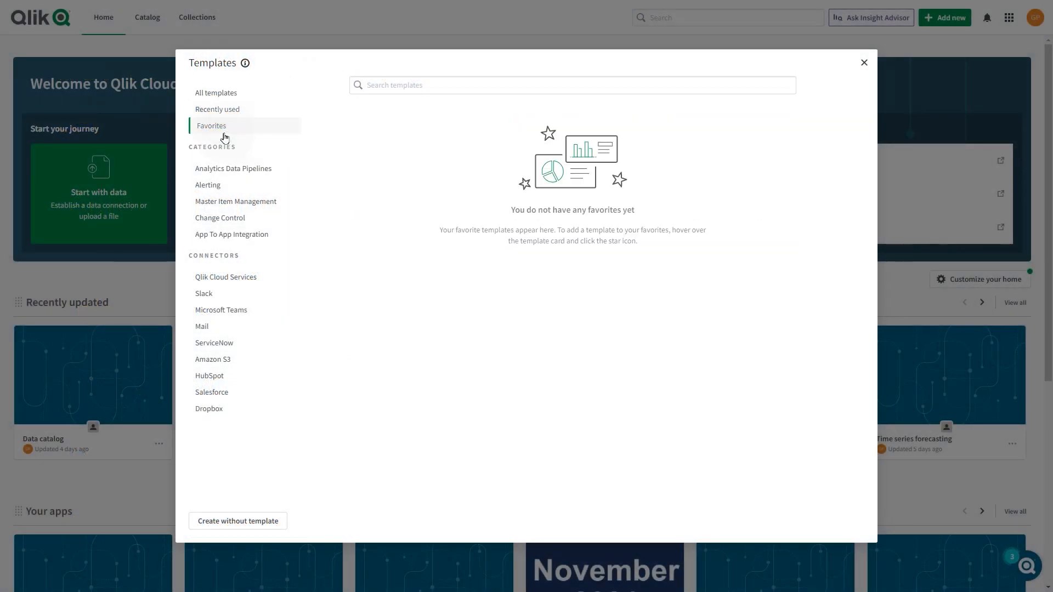
{"action": "left_click", "coordinate": [216, 92]}
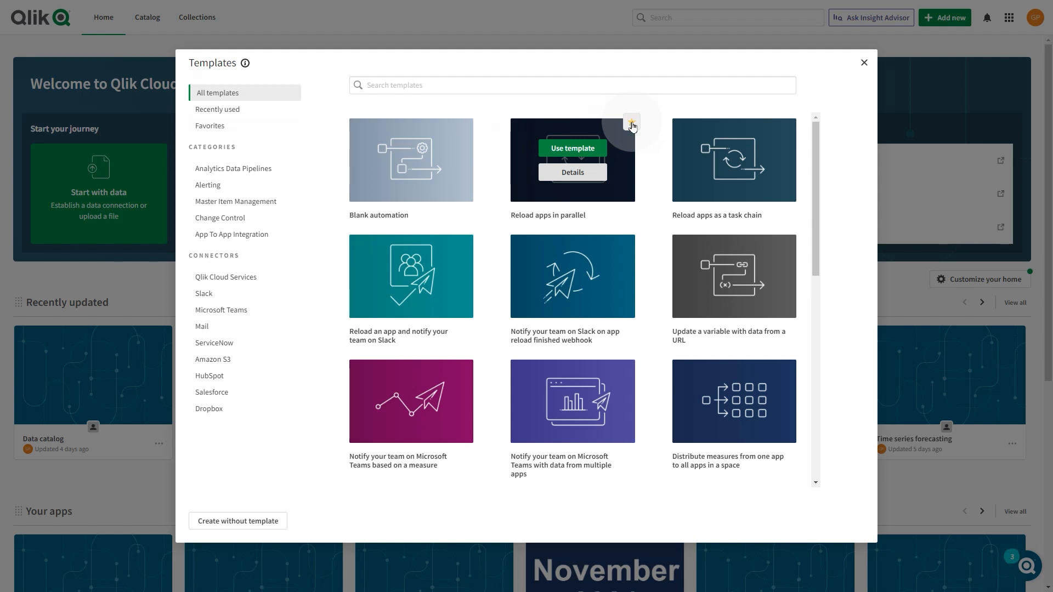
{"action": "left_click", "coordinate": [629, 122]}
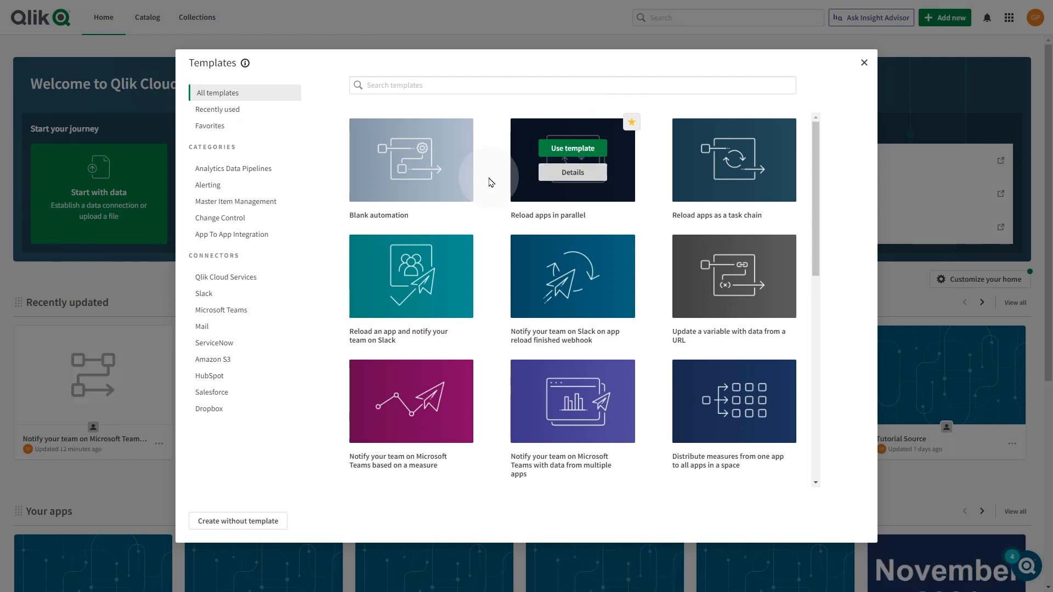
{"action": "mouse_move", "coordinate": [245, 168]}
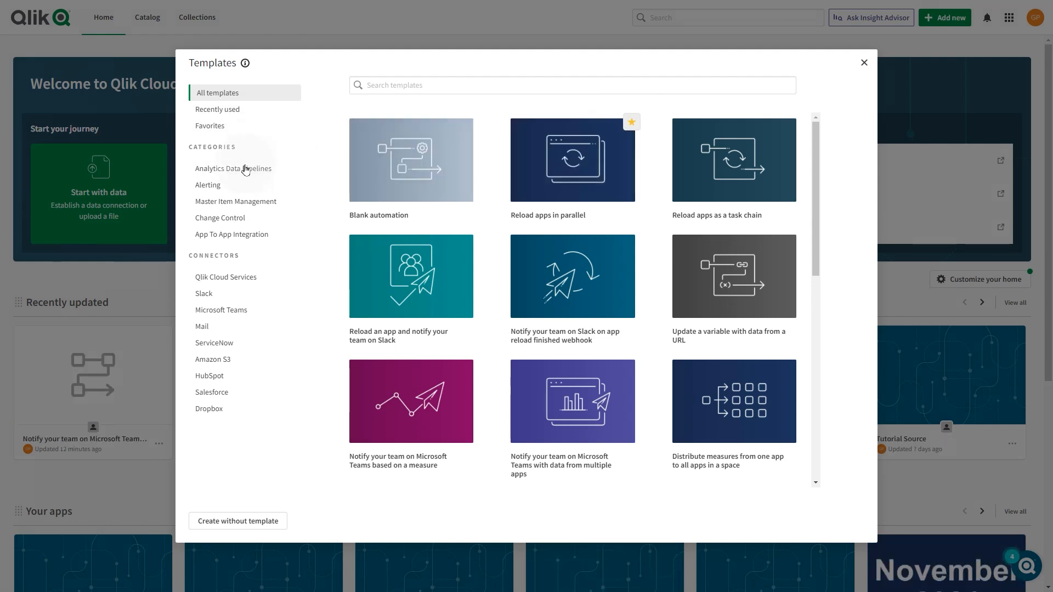
Step: Browse Alerting, Microsoft Teams and Mail templates, ending on Analytics Data Pipelines
{"action": "left_click", "coordinate": [234, 169]}
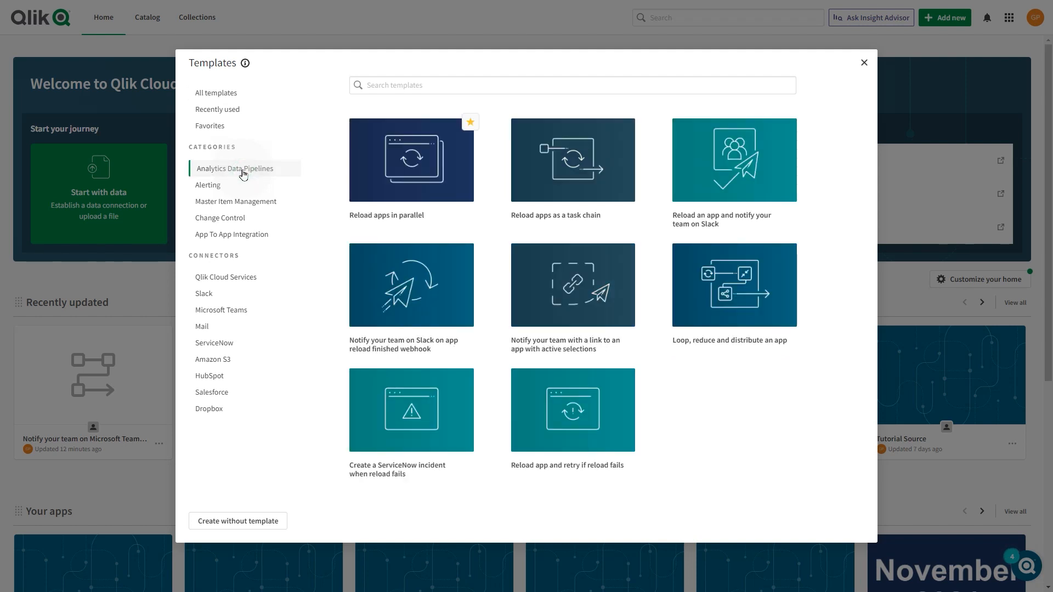
{"action": "mouse_move", "coordinate": [235, 189]}
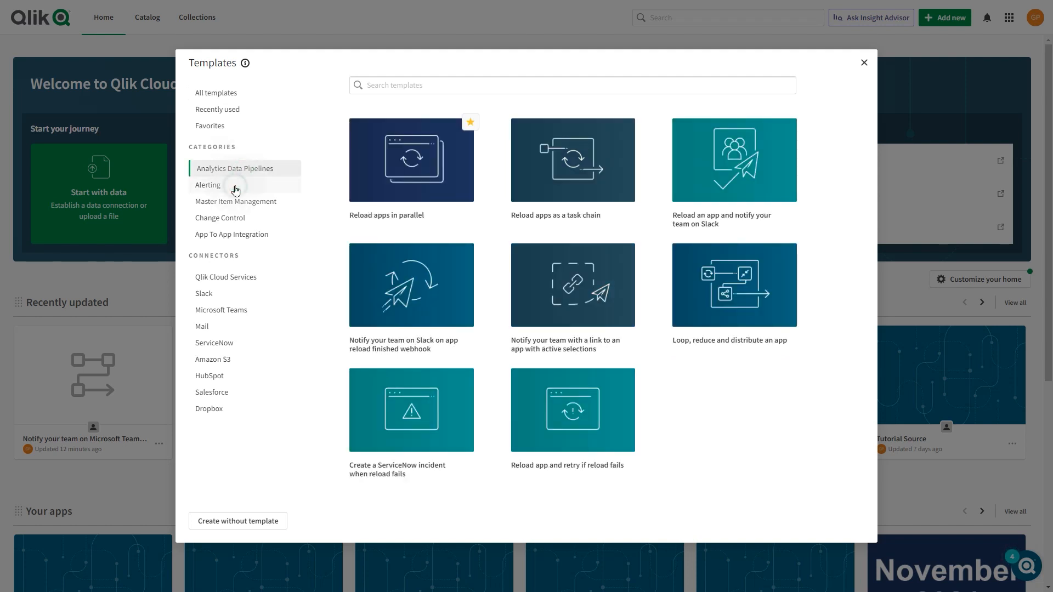
{"action": "left_click", "coordinate": [208, 185]}
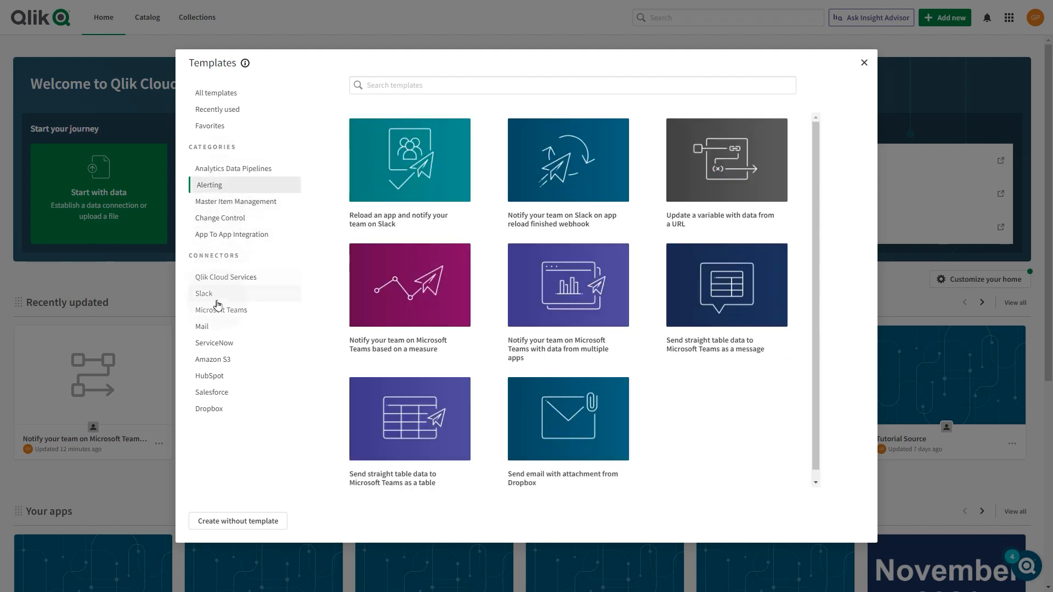
{"action": "left_click", "coordinate": [223, 309]}
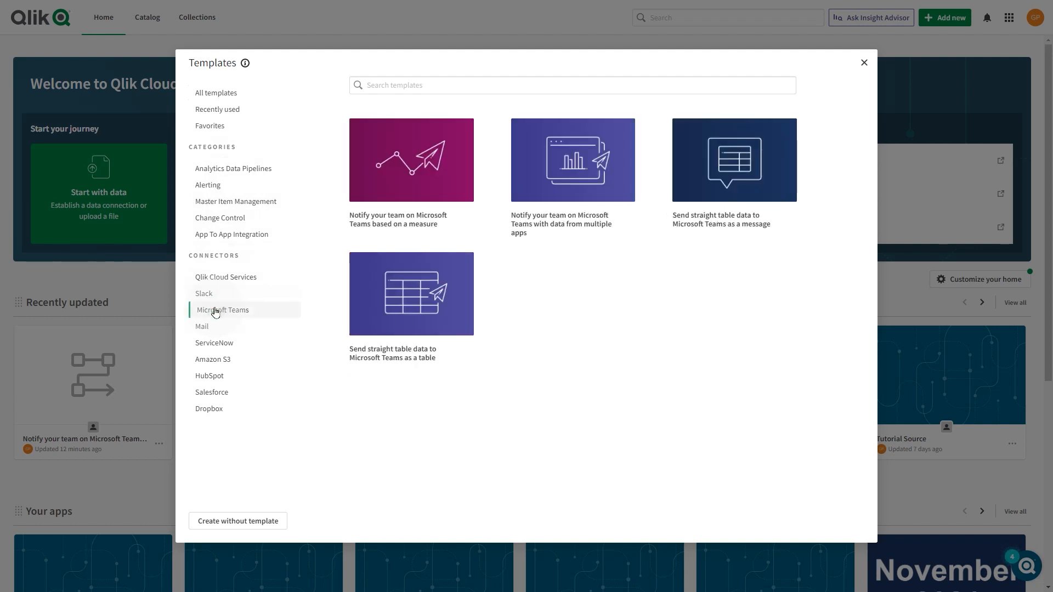
{"action": "left_click", "coordinate": [204, 327]}
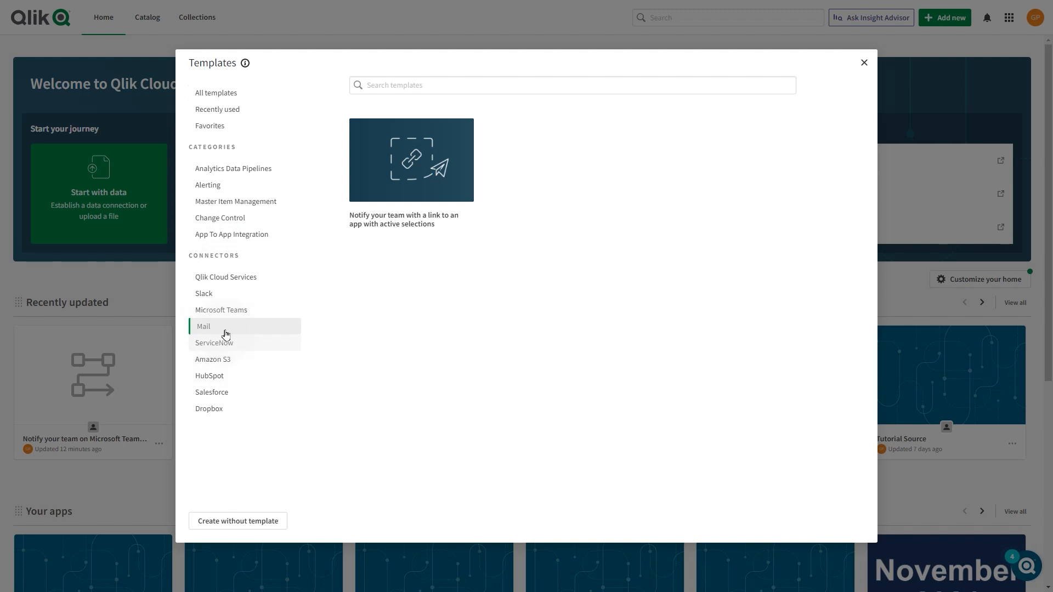
{"action": "left_click", "coordinate": [232, 169]}
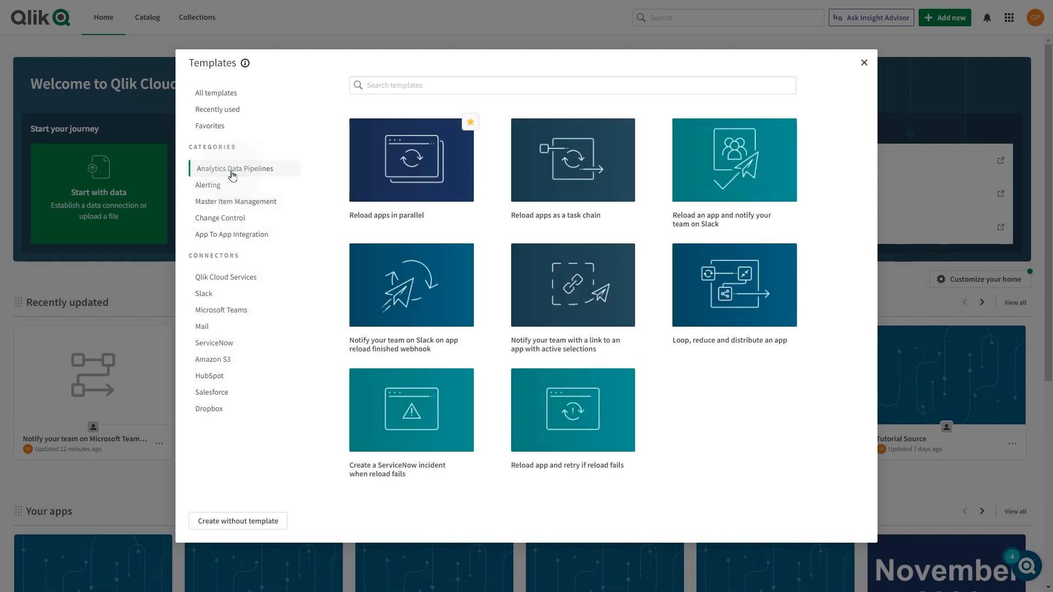
{"action": "mouse_move", "coordinate": [411, 159]}
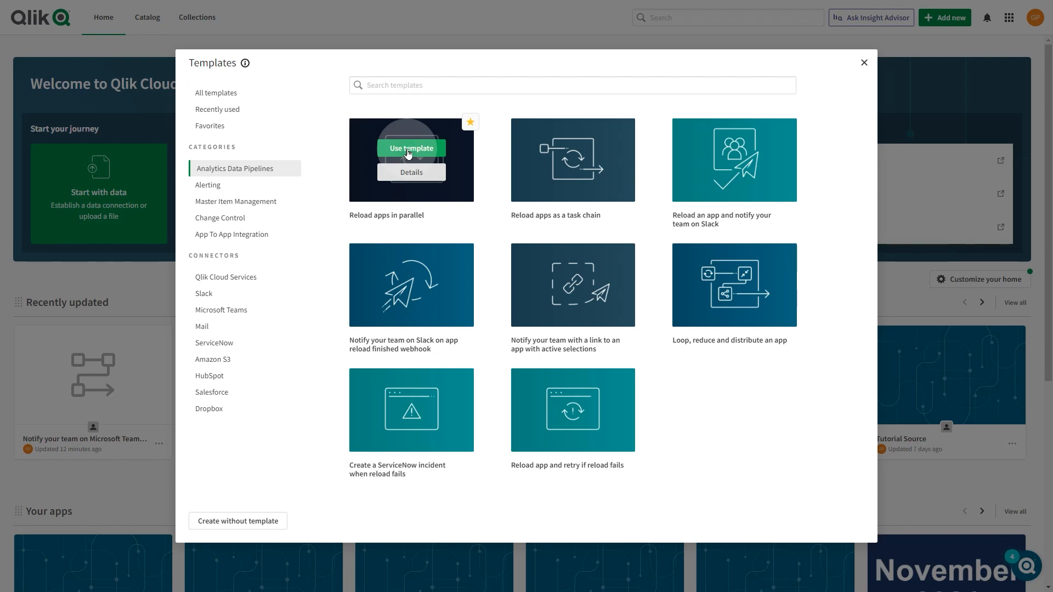
Step: Create an automation from Reload apps in parallel and view the first Do Reload block's inputs
{"action": "left_click", "coordinate": [411, 148]}
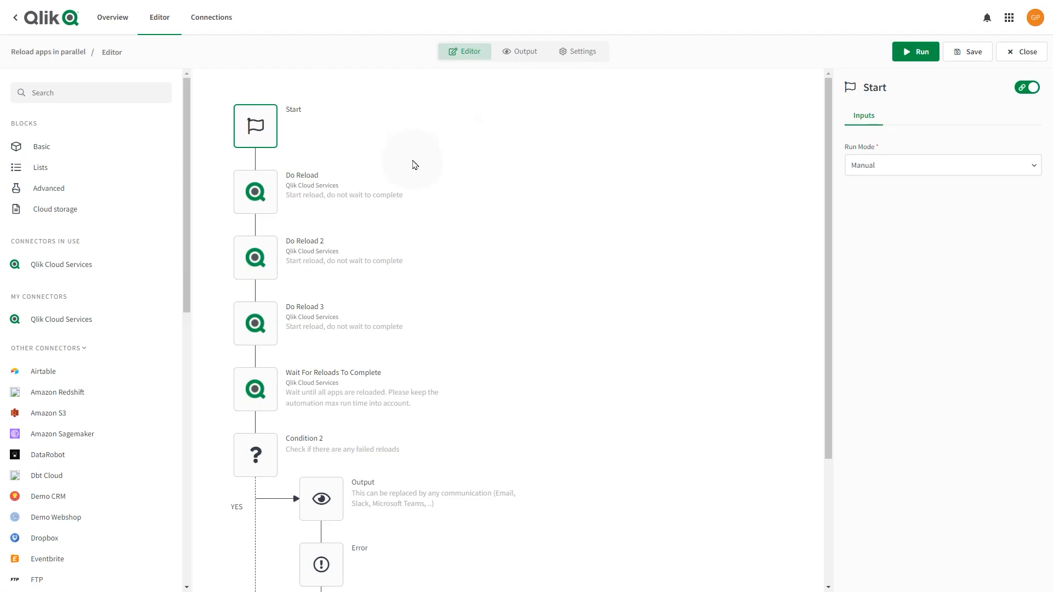
{"action": "mouse_move", "coordinate": [256, 191]}
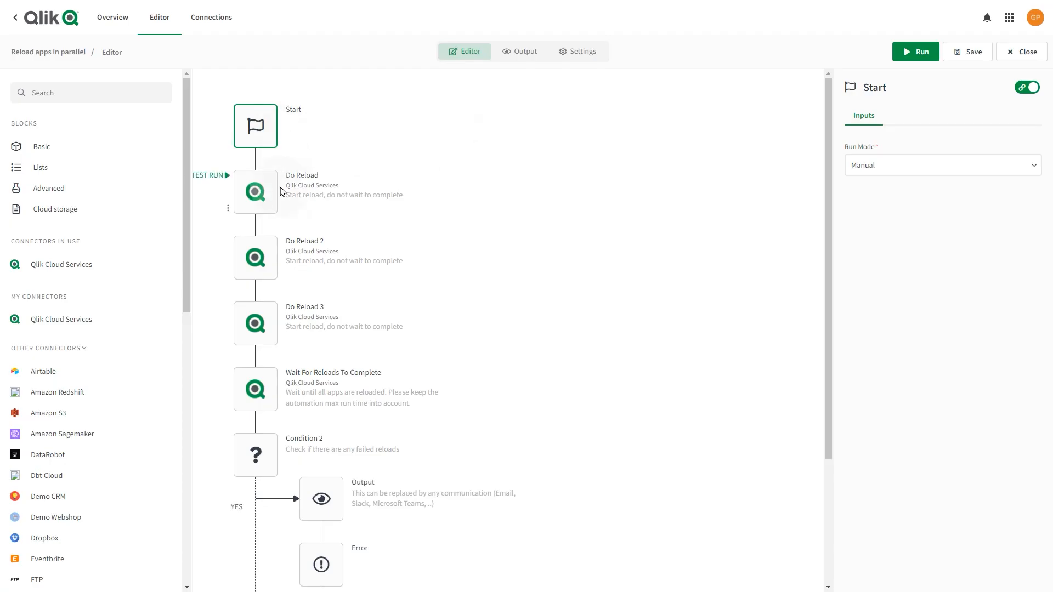
{"action": "mouse_move", "coordinate": [272, 281]}
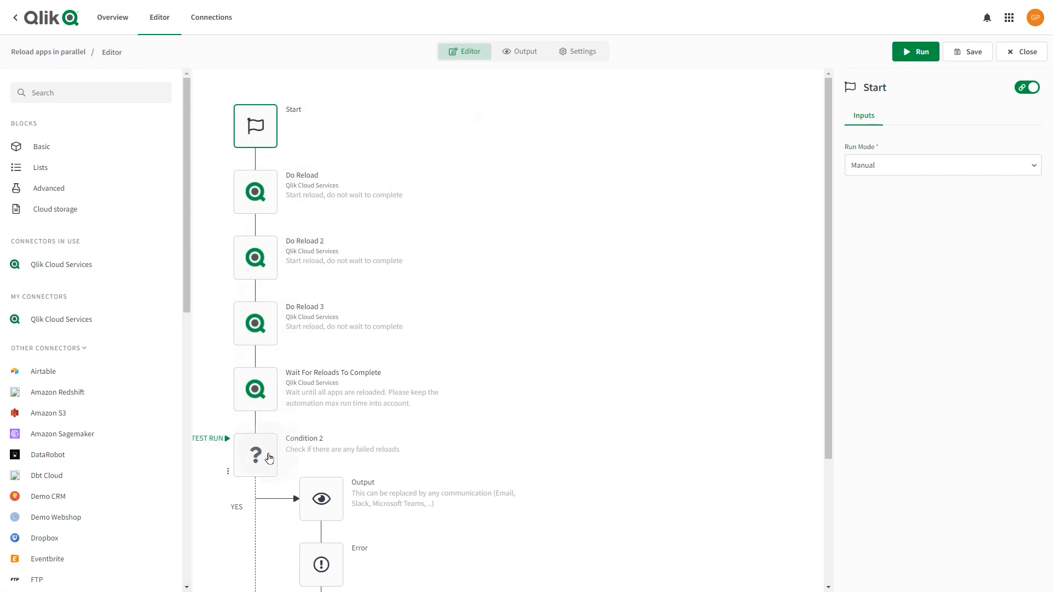
{"action": "mouse_move", "coordinate": [356, 477]}
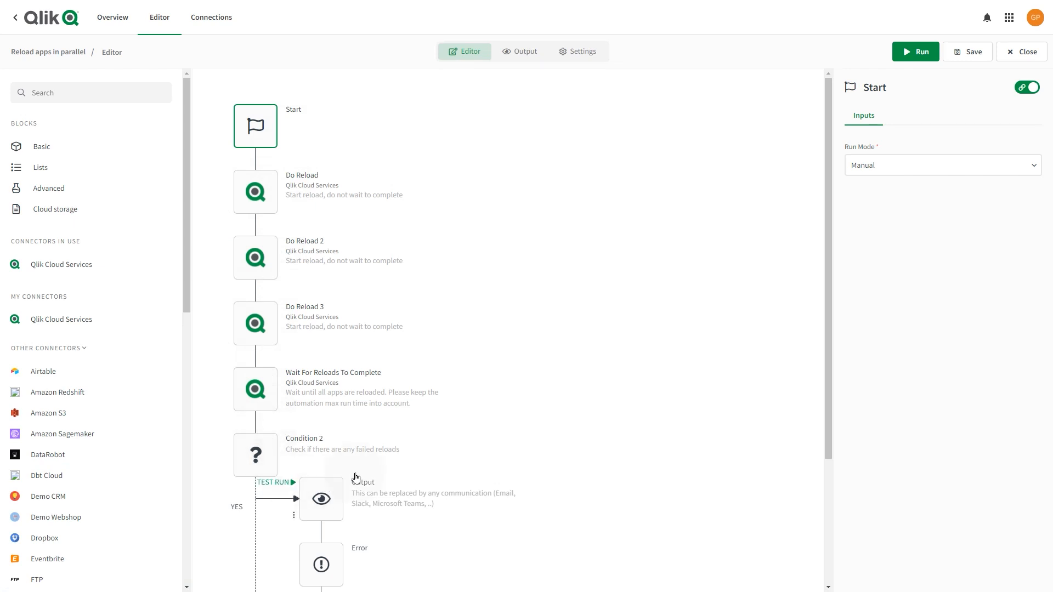
{"action": "mouse_move", "coordinate": [335, 182]}
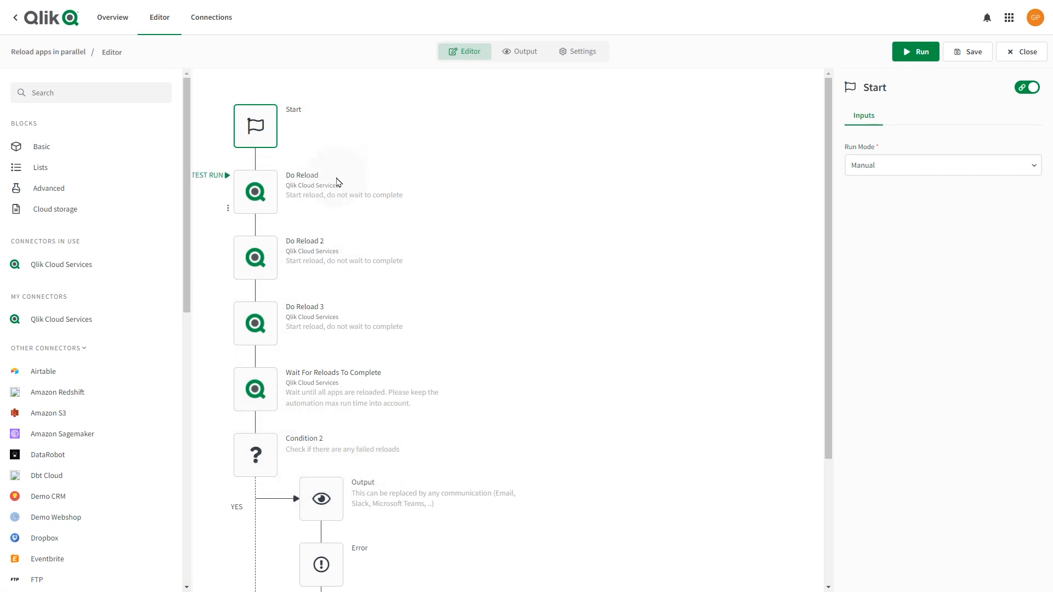
{"action": "left_click", "coordinate": [256, 191]}
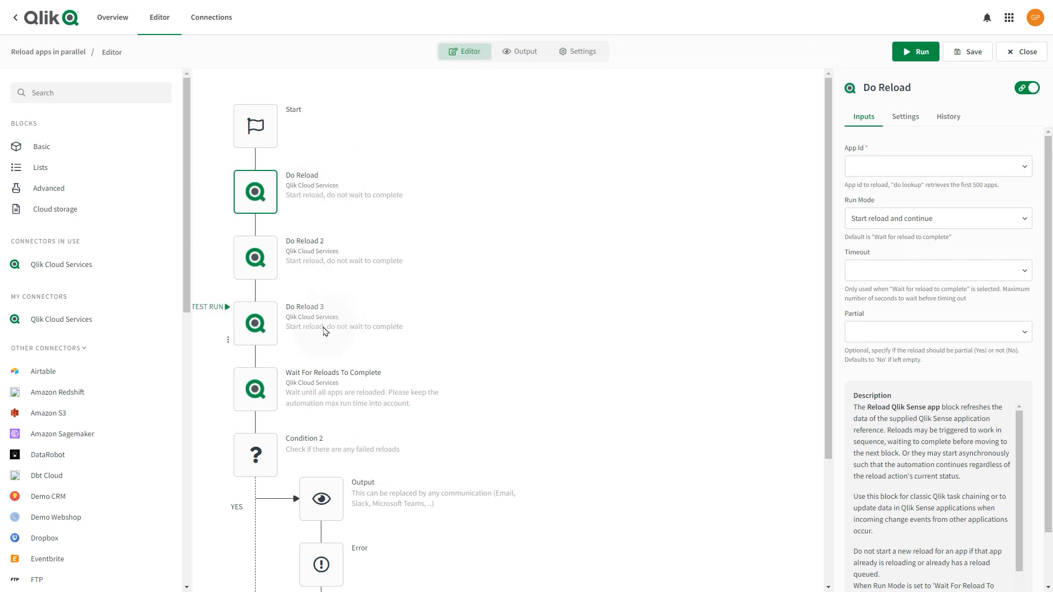
{"action": "mouse_move", "coordinate": [228, 345]}
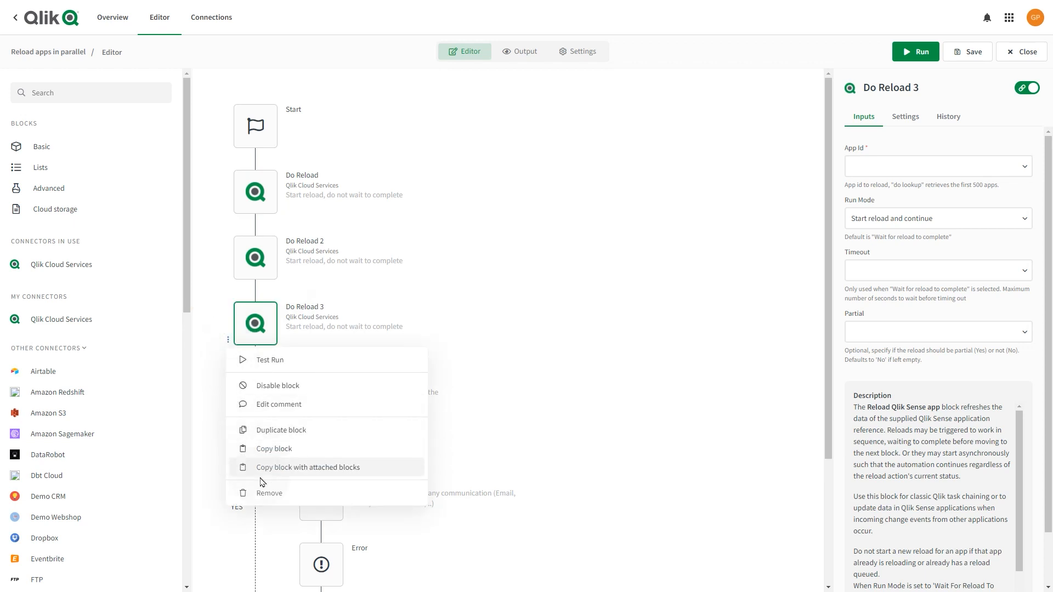
Step: Remove the Do Reload 3 block, leaving two parallel reload blocks
{"action": "left_click", "coordinate": [268, 492]}
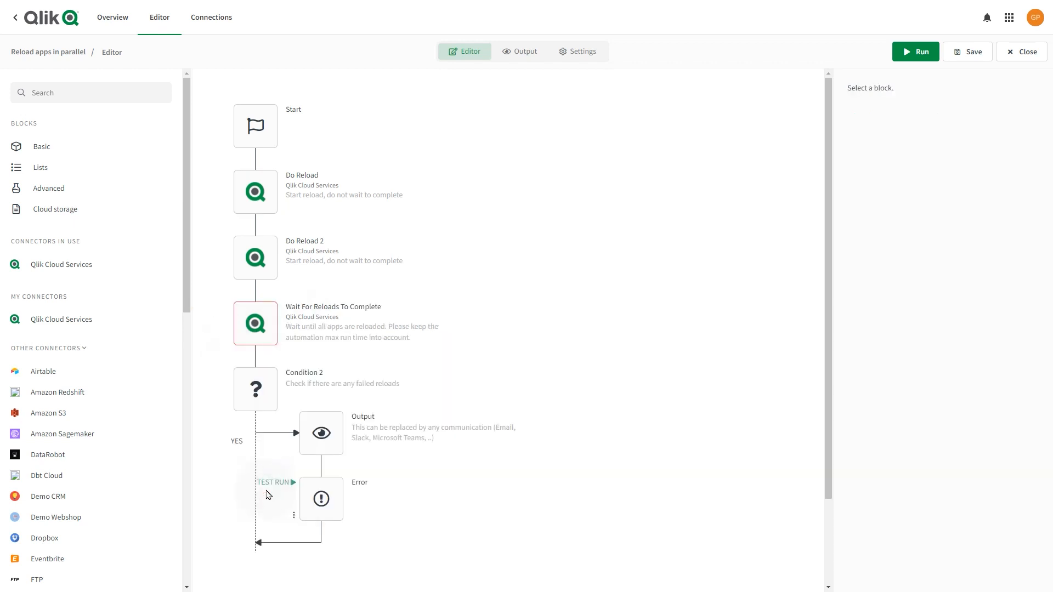
{"action": "mouse_move", "coordinate": [333, 344]}
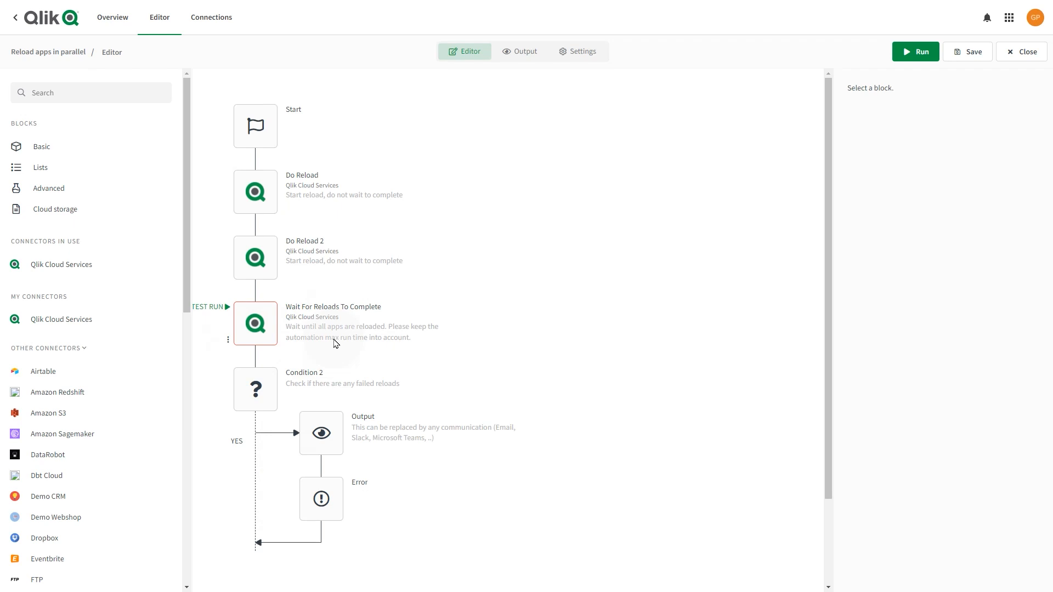
{"action": "mouse_move", "coordinate": [326, 126]}
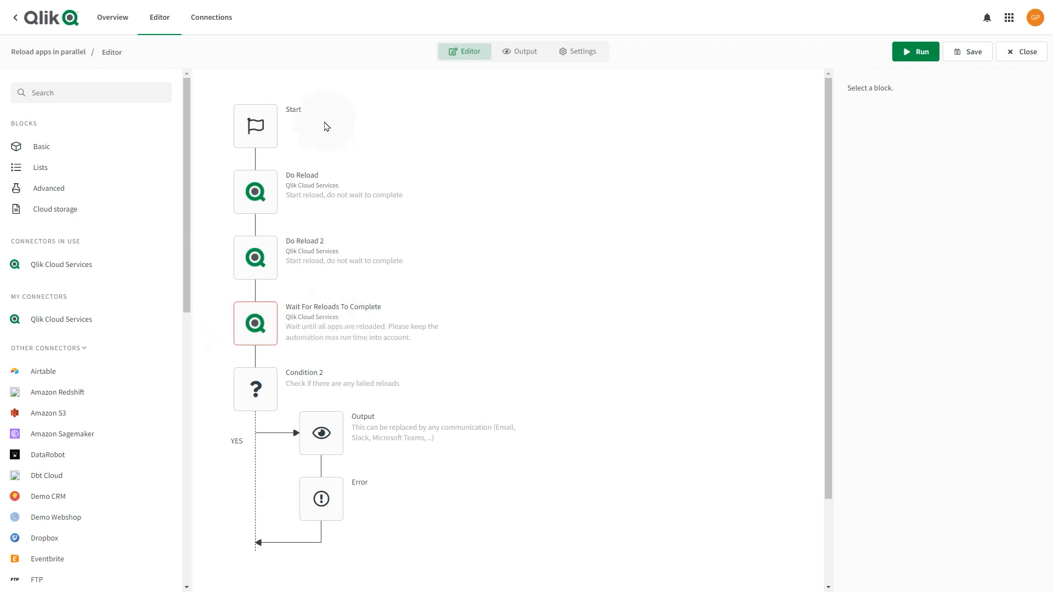
Step: Set Do Reload's App Id via lookup to ABC Sales - EMEA, then select the wait block
{"action": "left_click", "coordinate": [256, 192]}
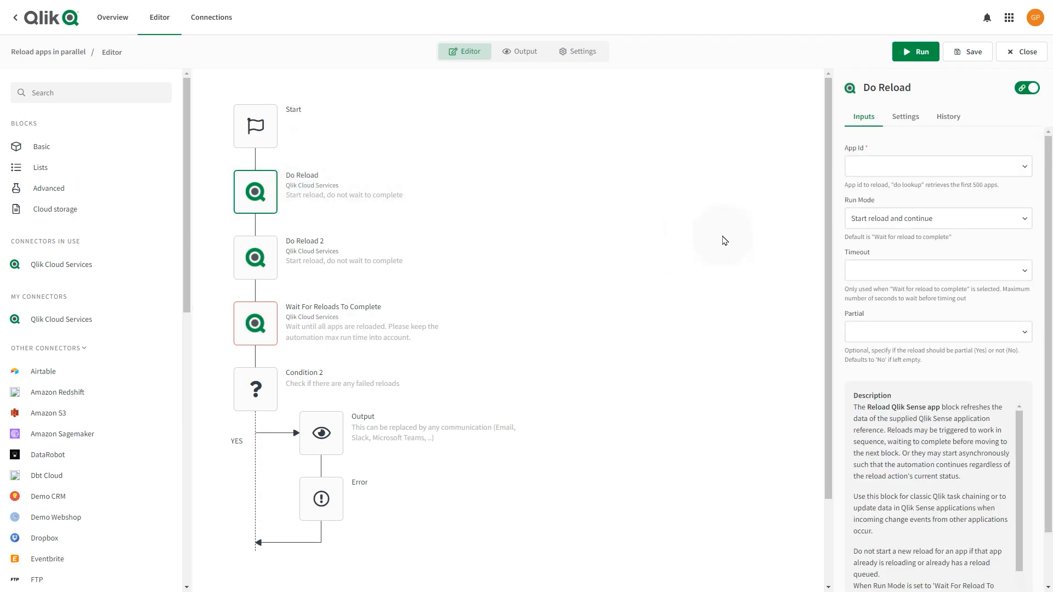
{"action": "left_click", "coordinate": [933, 166]}
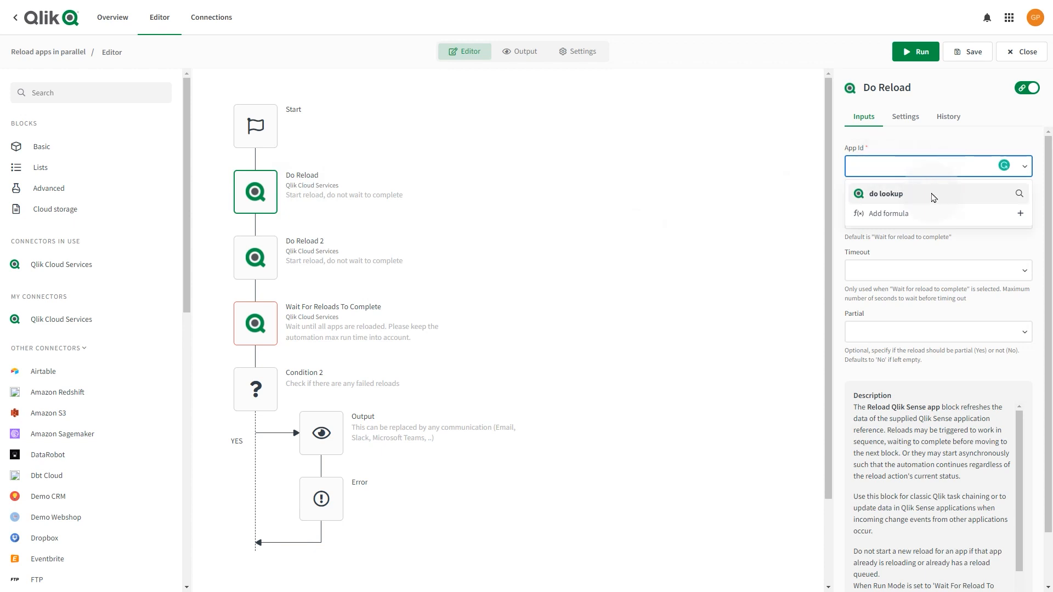
{"action": "left_click", "coordinate": [886, 194]}
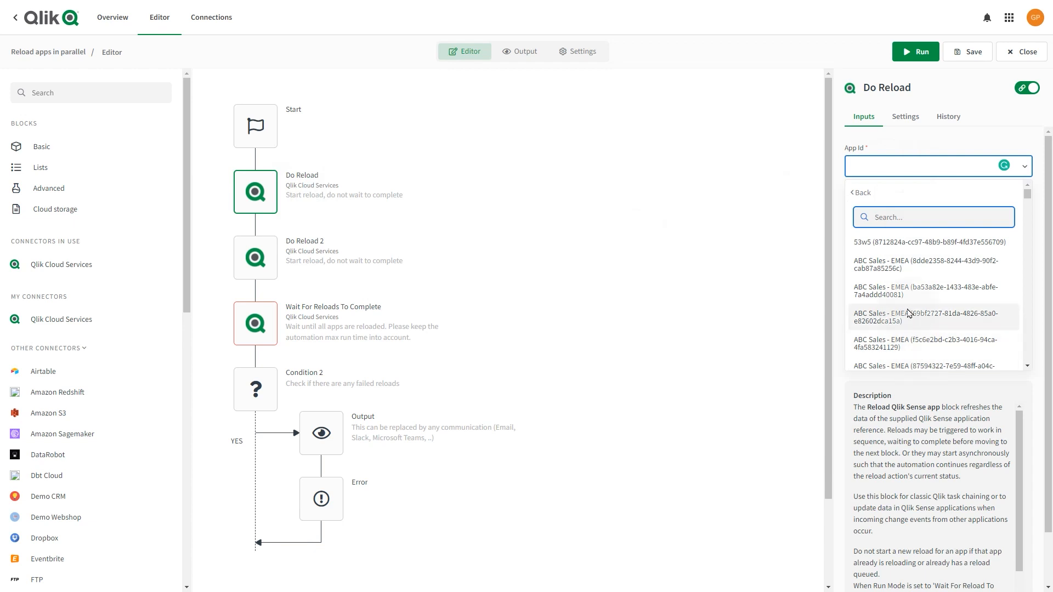
{"action": "left_click", "coordinate": [926, 264]}
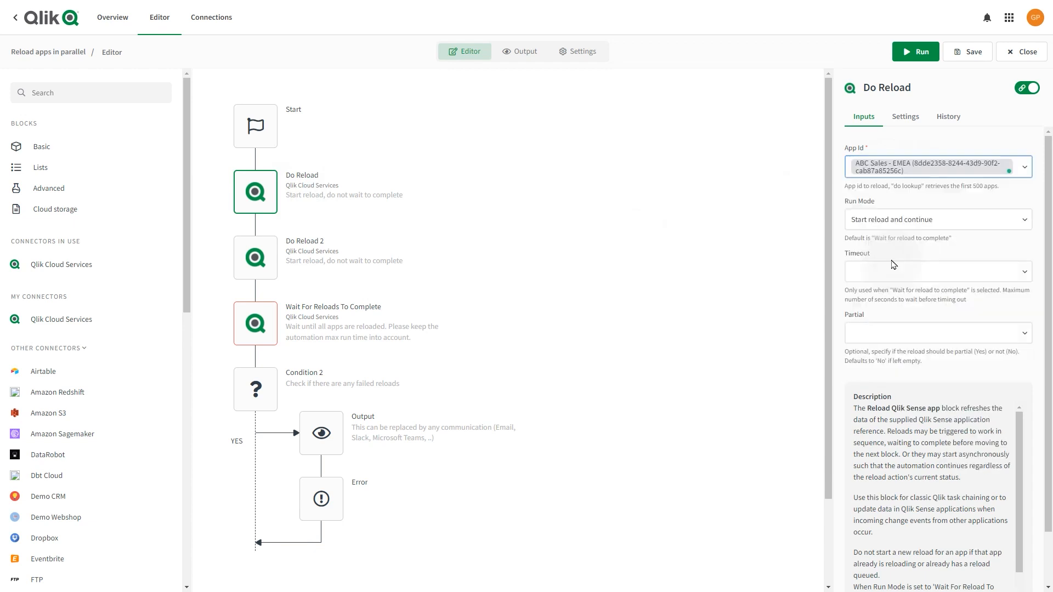
{"action": "left_click", "coordinate": [255, 322]}
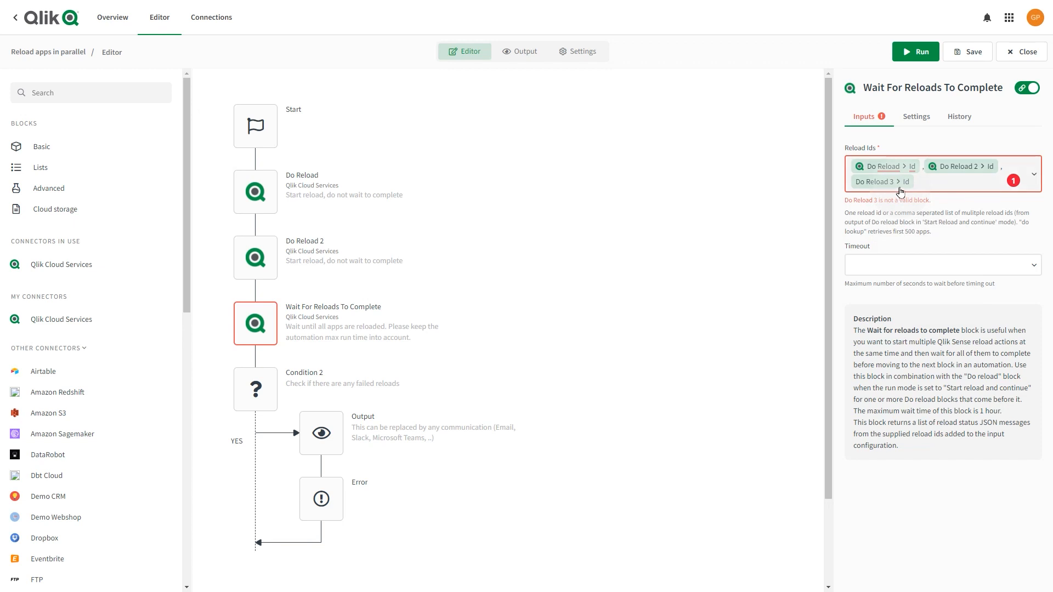
Step: Delete the Do Reload 3 id from the wait block's Reload Ids, clearing the error
{"action": "left_click", "coordinate": [879, 181]}
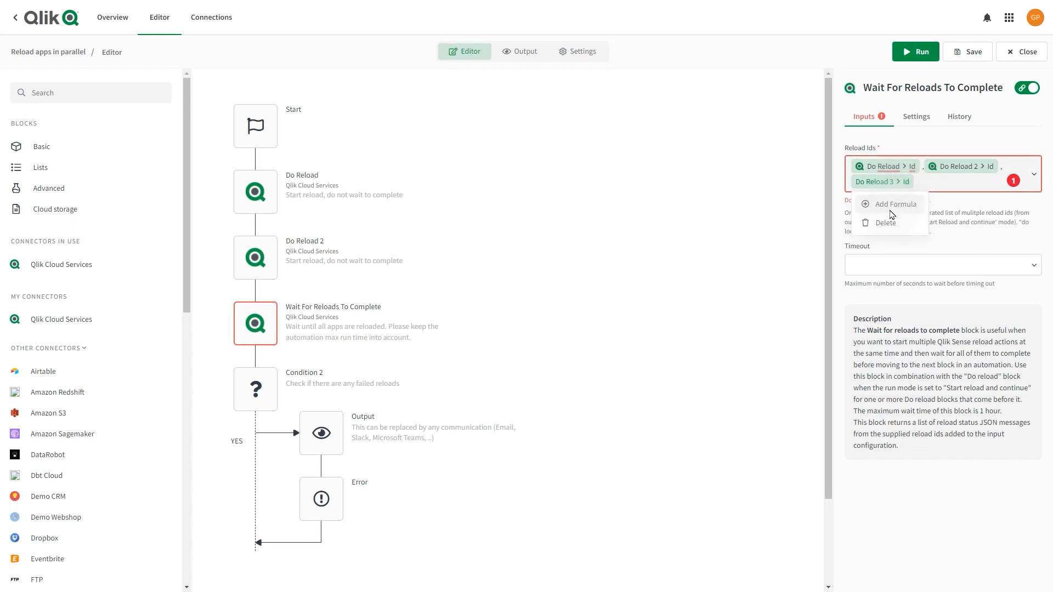
{"action": "left_click", "coordinate": [885, 223]}
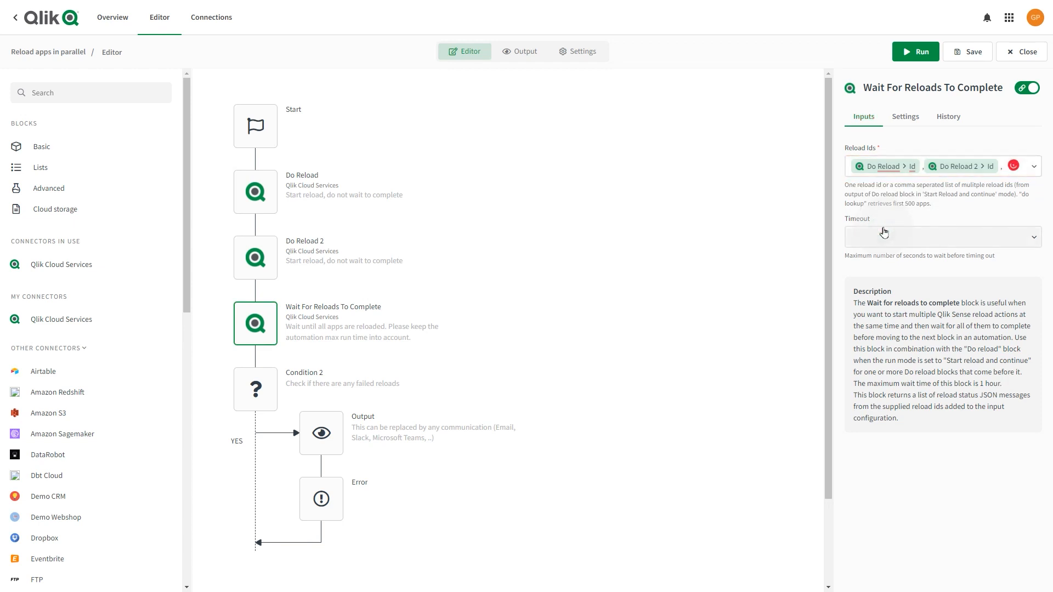
{"action": "mouse_move", "coordinate": [264, 402]}
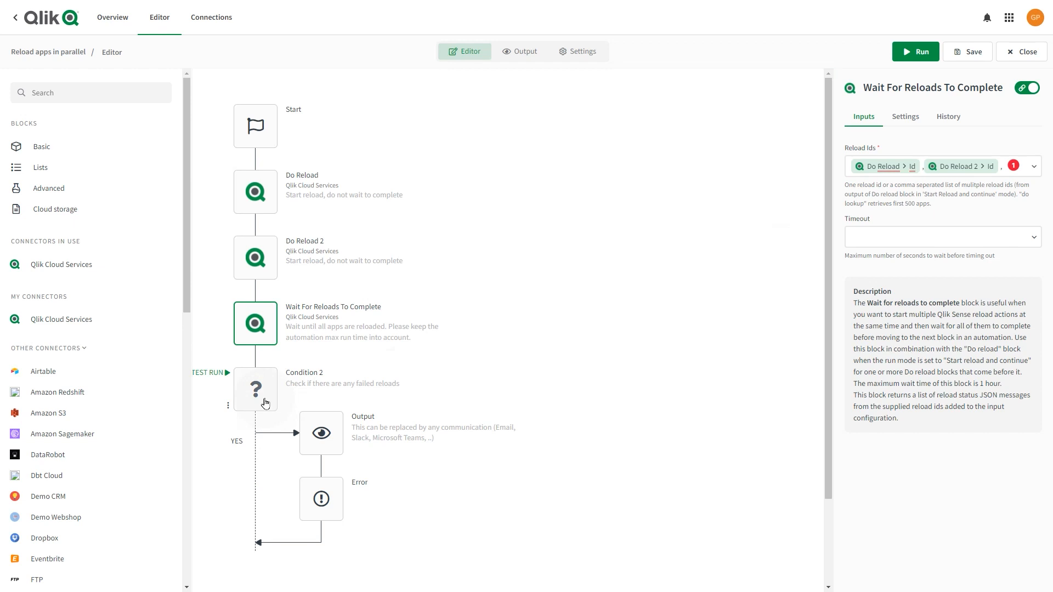
Step: Review the failed-reload condition, its Output message and the Error block stopping with 'Not all reloads succeeded'
{"action": "left_click", "coordinate": [256, 390]}
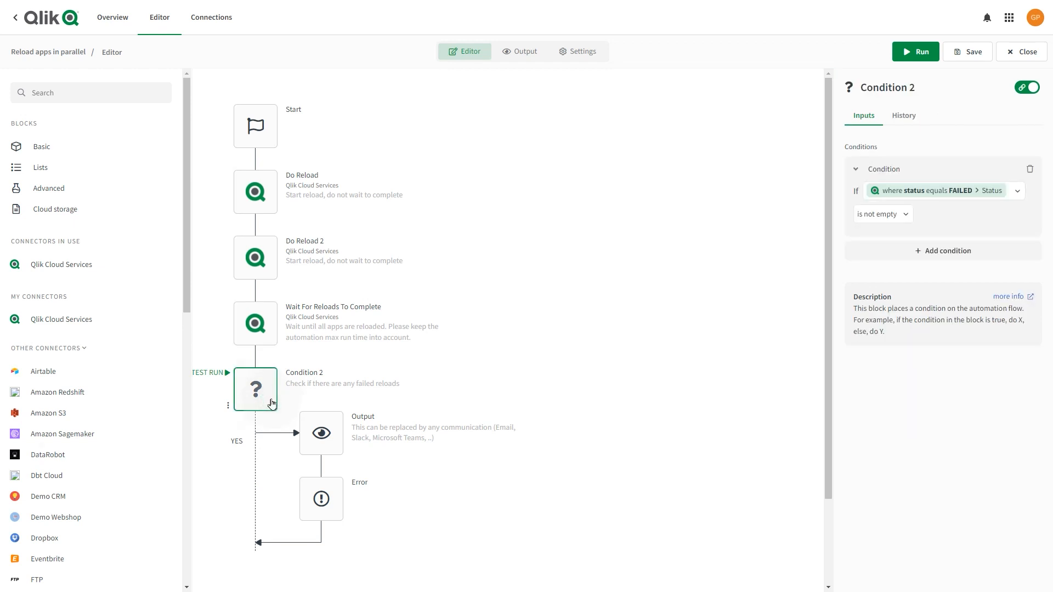
{"action": "mouse_move", "coordinate": [1000, 140]}
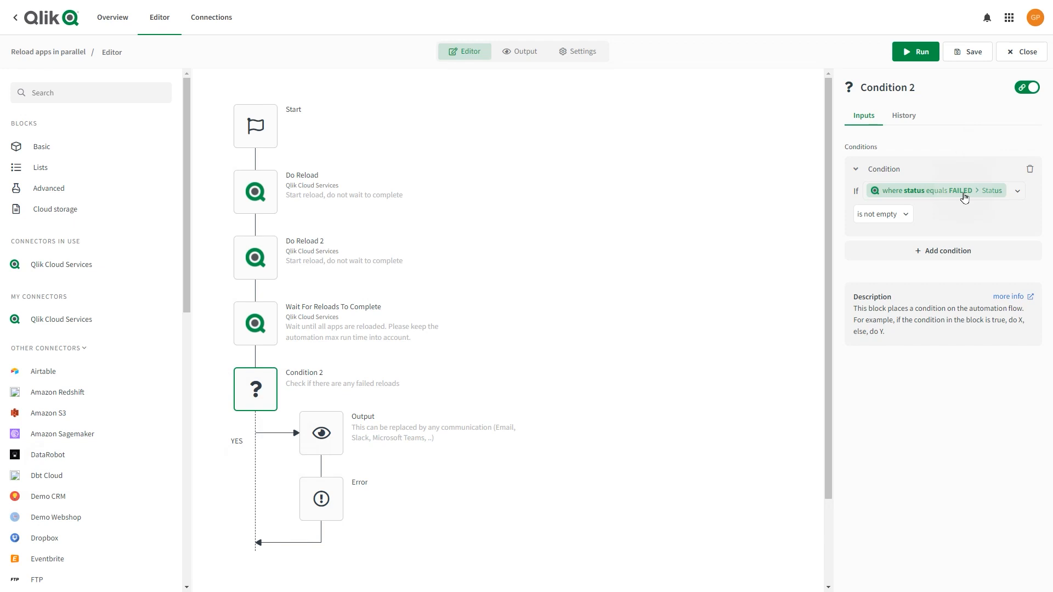
{"action": "mouse_move", "coordinate": [383, 462]}
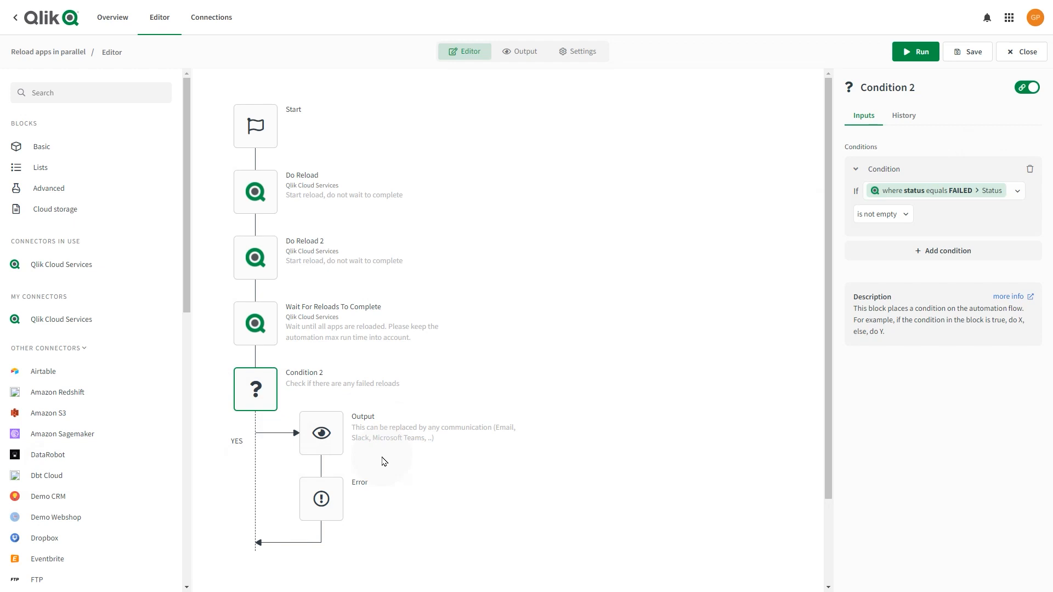
{"action": "left_click", "coordinate": [321, 432]}
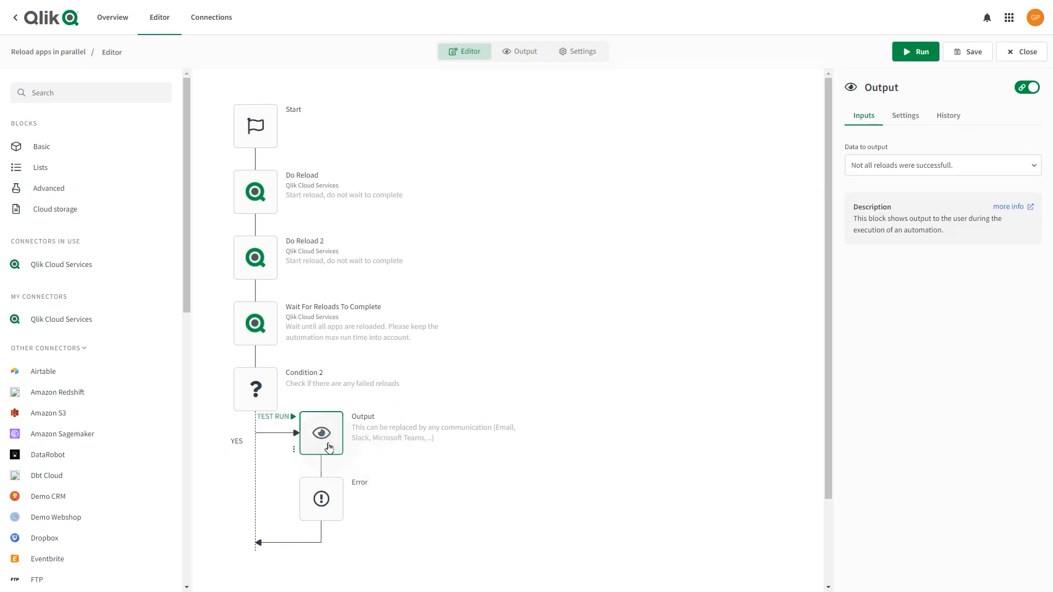
{"action": "mouse_move", "coordinate": [983, 133]}
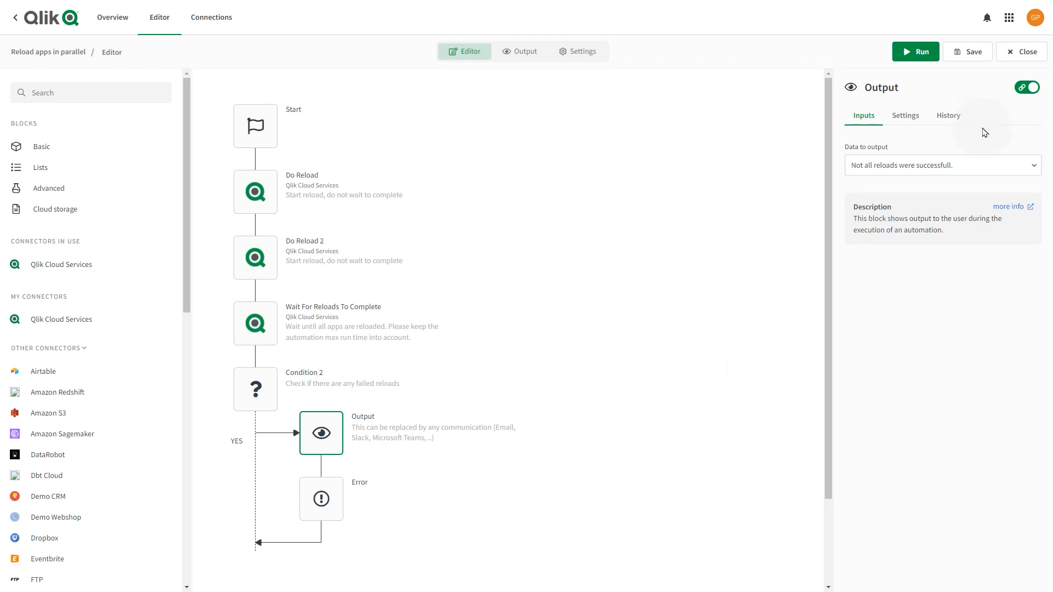
{"action": "left_click", "coordinate": [940, 166]}
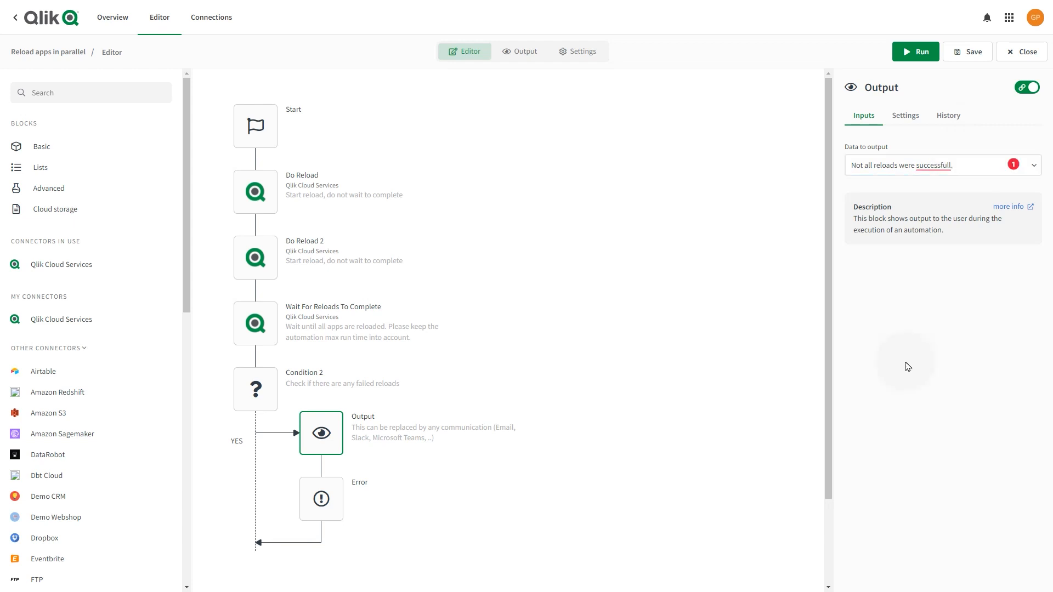
{"action": "left_click", "coordinate": [322, 498]}
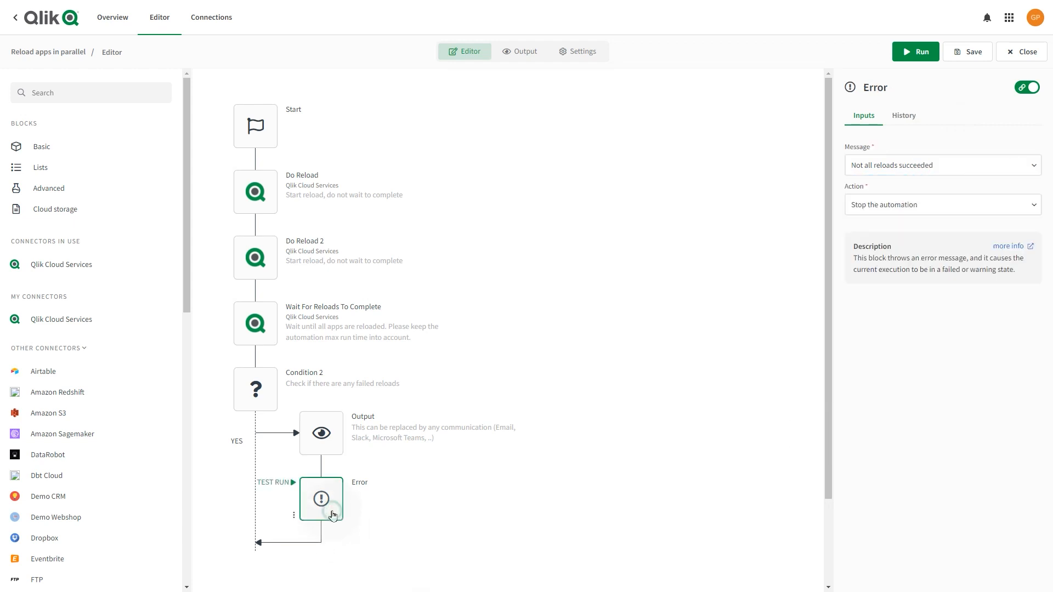
{"action": "mouse_move", "coordinate": [927, 186]}
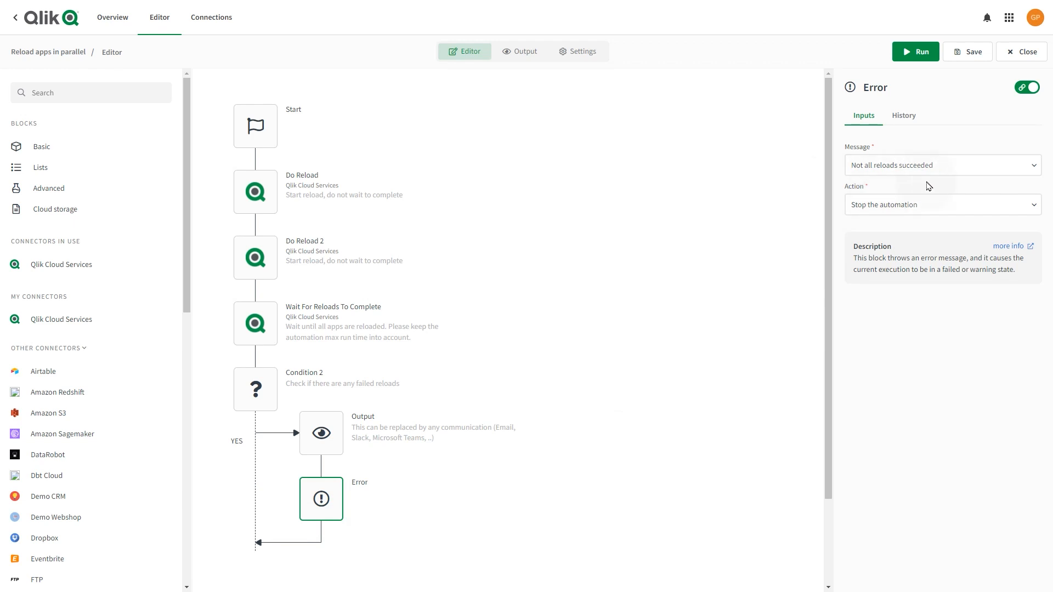
{"action": "mouse_move", "coordinate": [903, 223]}
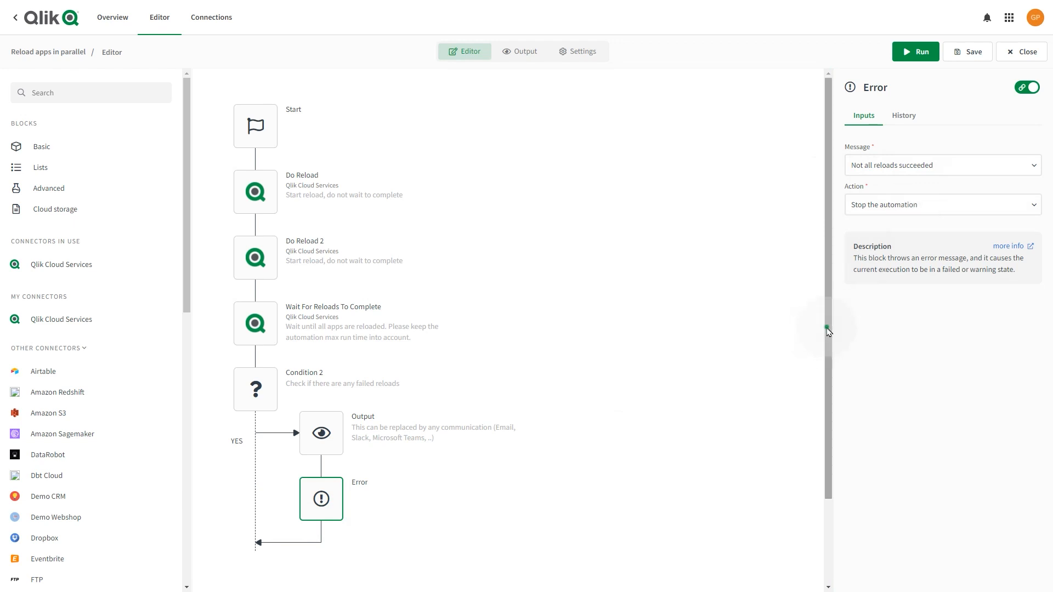
Step: Add an Output block after Condition 2 displaying 'Your app reload was successful!'
{"action": "scroll", "scroll_direction": "down", "scroll_amount": 3}
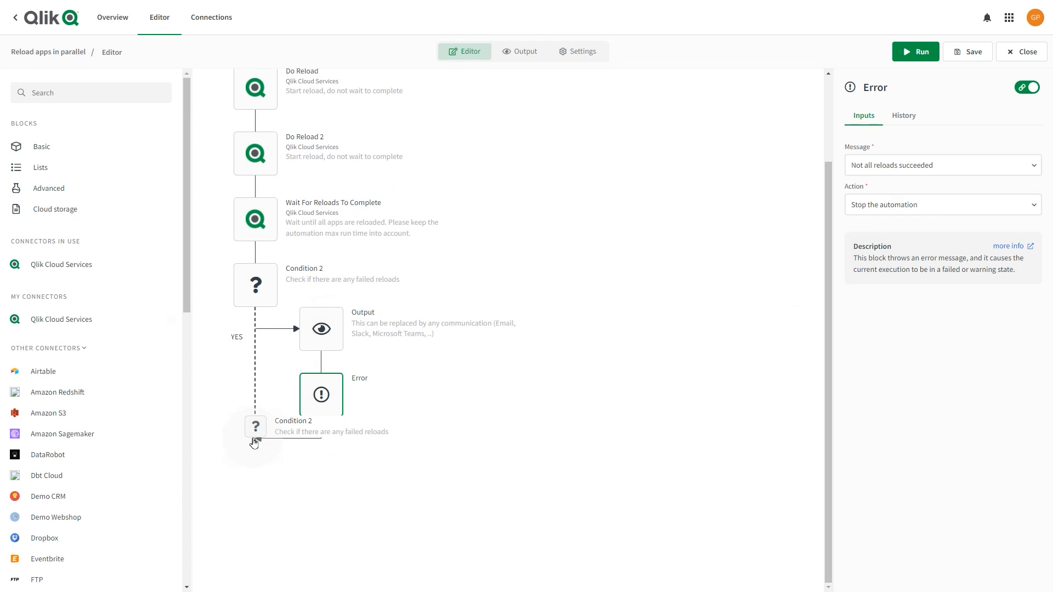
{"action": "left_click", "coordinate": [255, 284]}
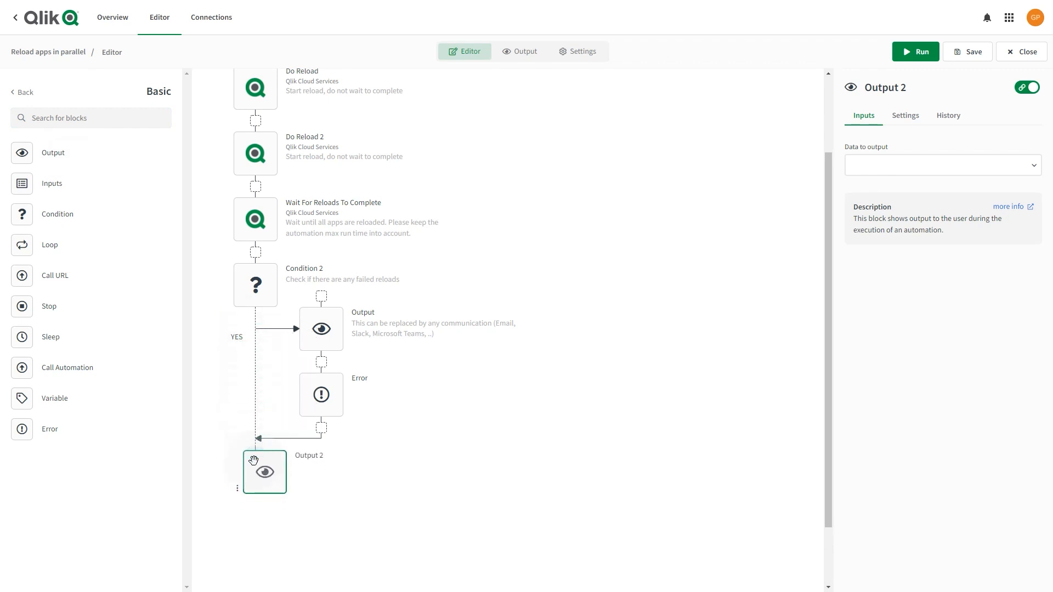
{"action": "left_click", "coordinate": [939, 165]}
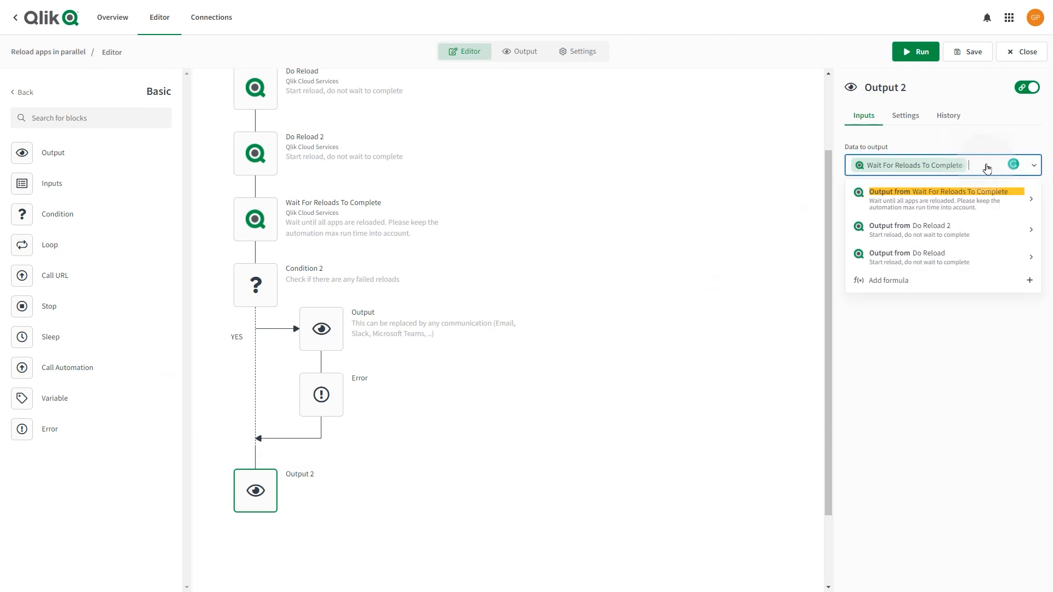
{"action": "type", "text": "Your app re"}
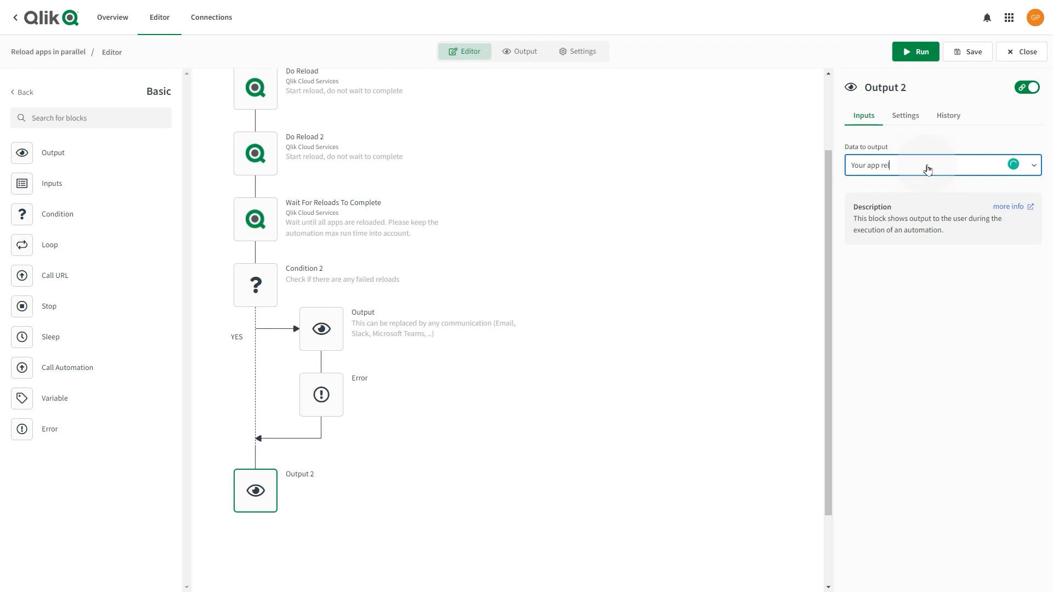
{"action": "type", "text": "load was s"}
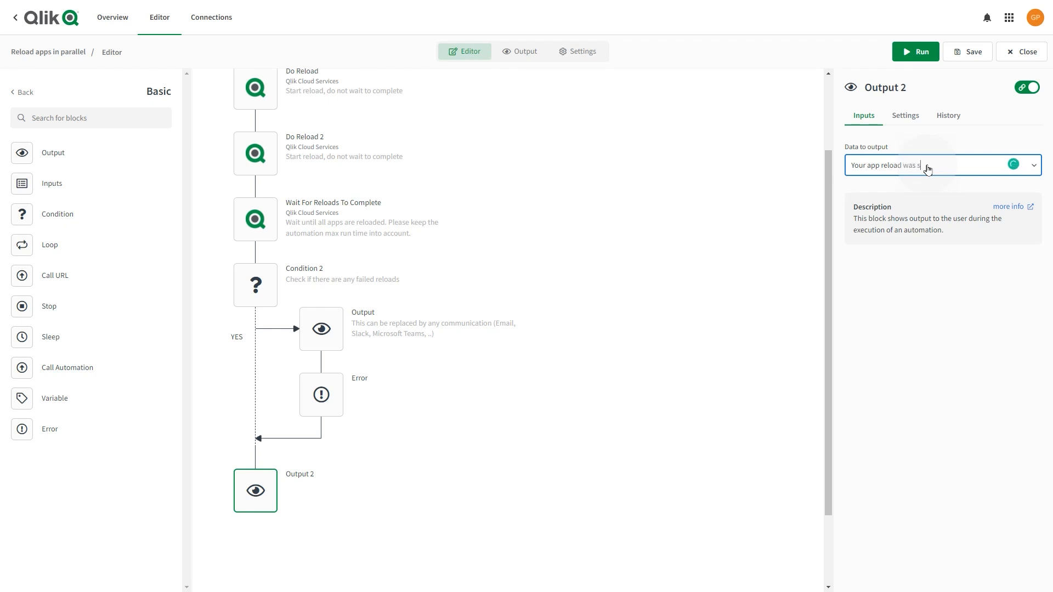
{"action": "type", "text": "success"}
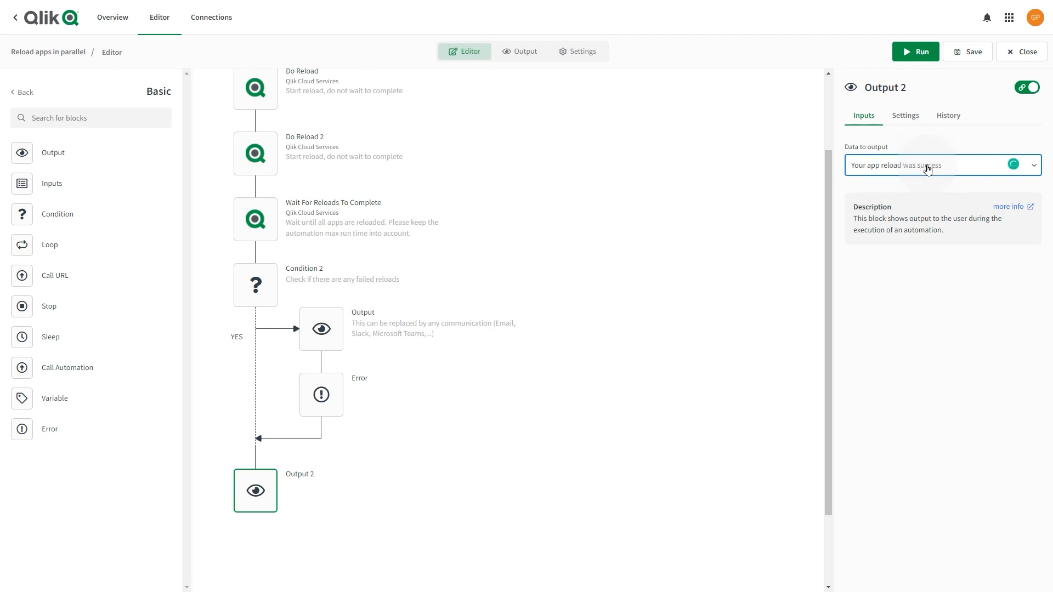
{"action": "type", "text": "ful!"}
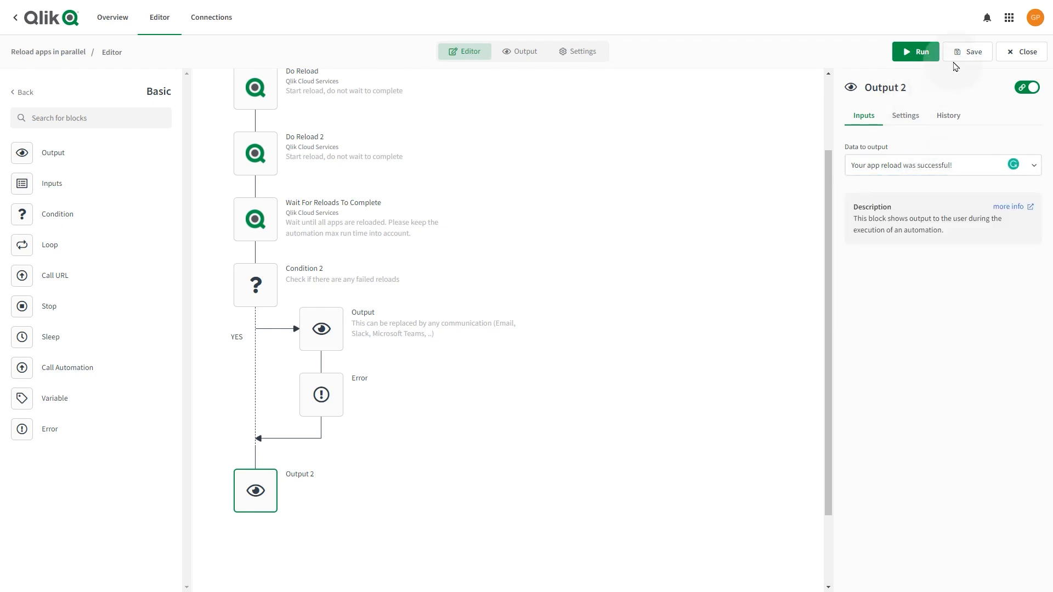
Step: Save the automation, dismiss the invalid-block warning and select Do Reload 2
{"action": "left_click", "coordinate": [972, 51]}
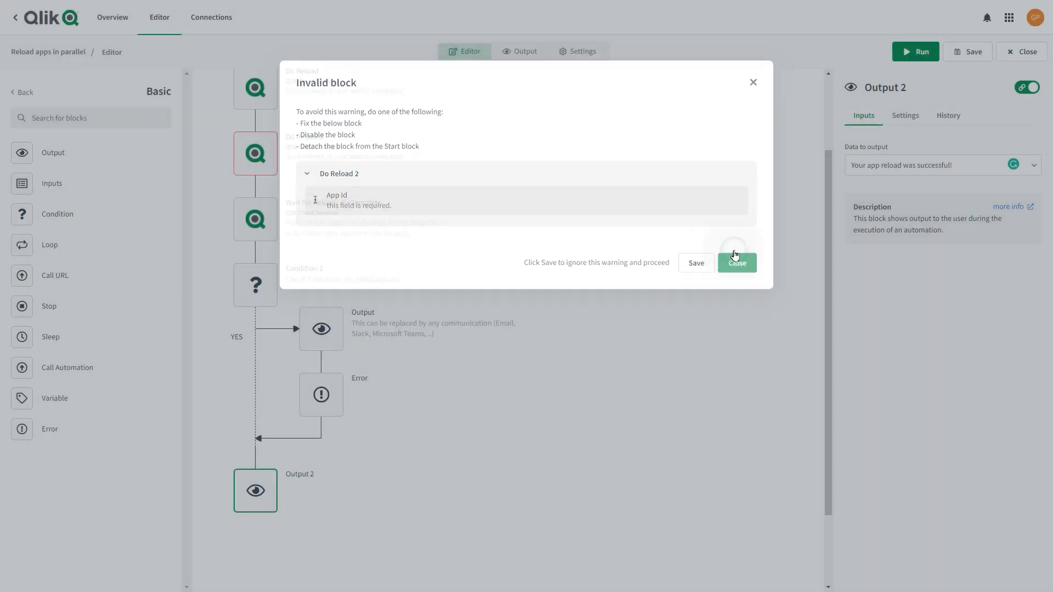
{"action": "left_click", "coordinate": [736, 262]}
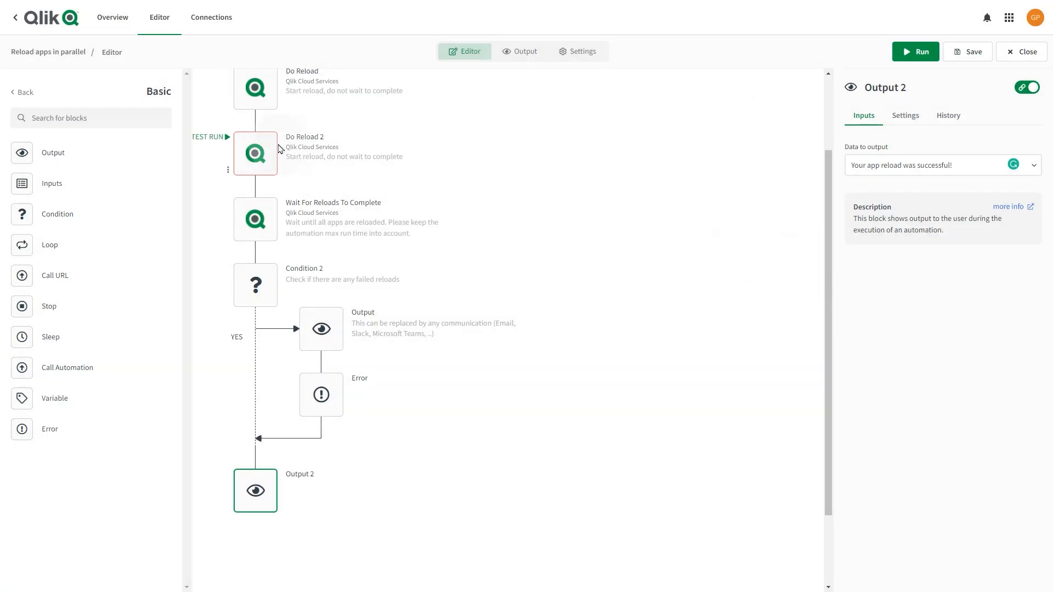
{"action": "left_click", "coordinate": [255, 154]}
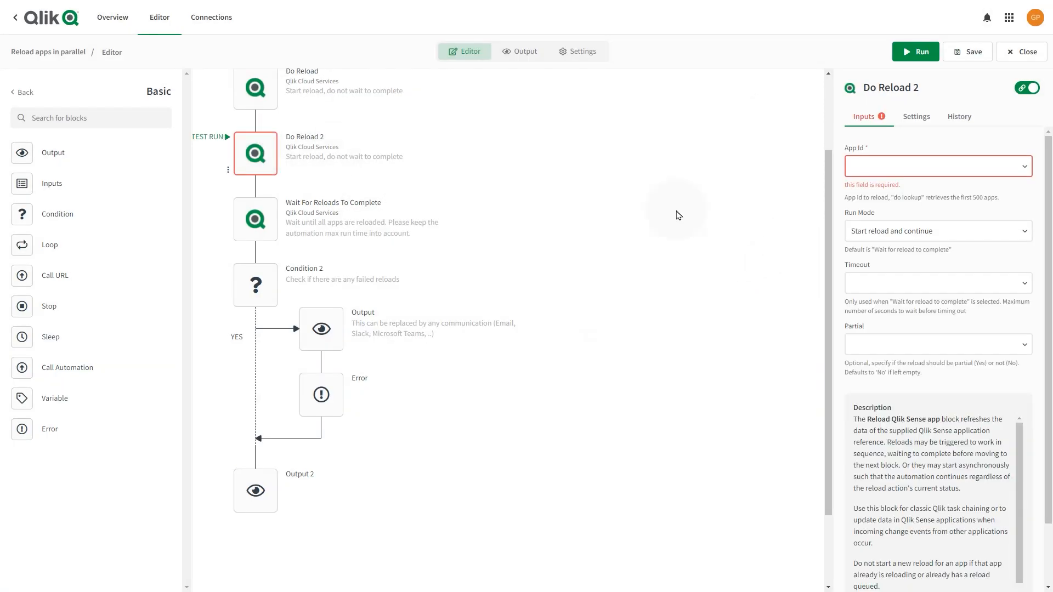
Step: Set Do Reload 2's App Id to Beginner Tutorial by searching 'begin'
{"action": "left_click", "coordinate": [933, 165]}
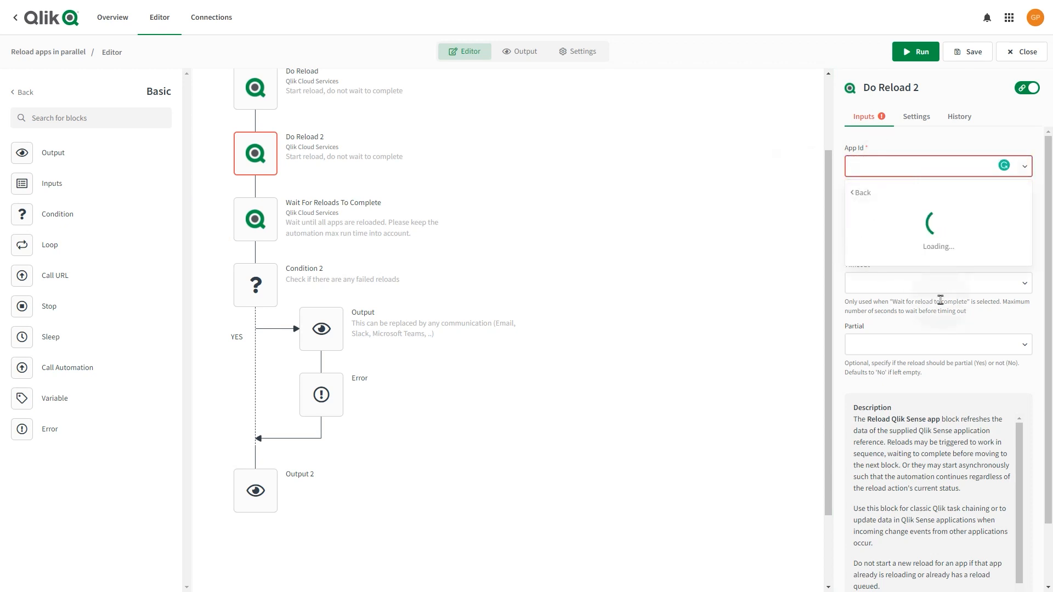
{"action": "type", "text": "begin"}
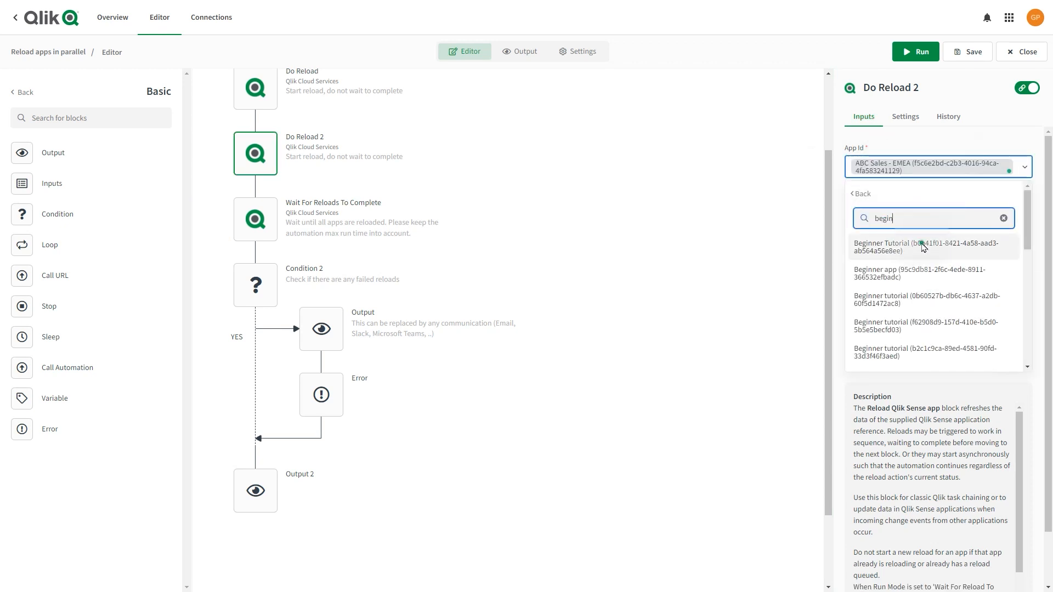
{"action": "left_click", "coordinate": [254, 490]}
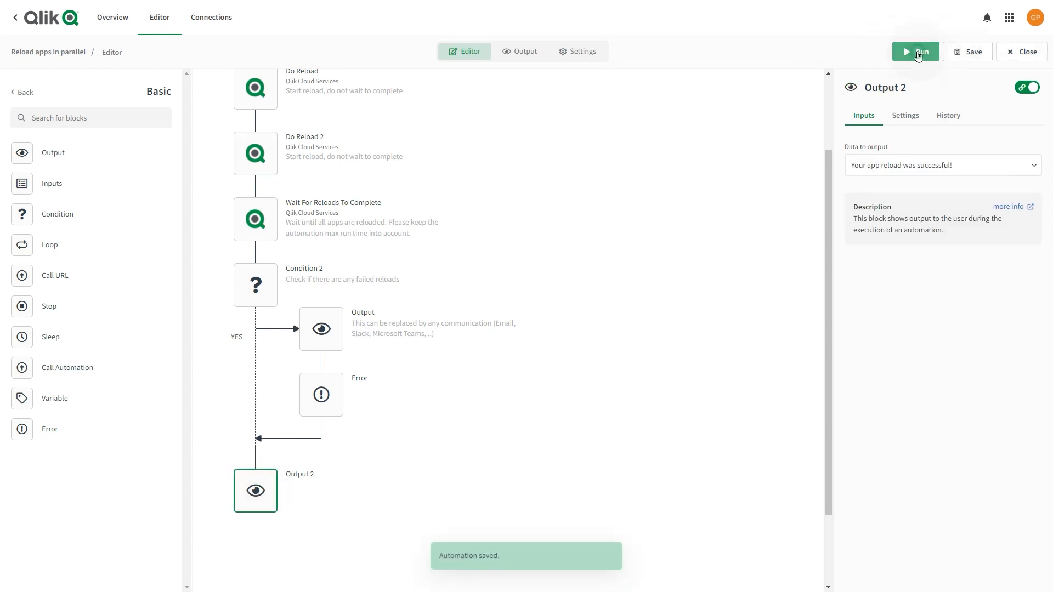
Step: Run the automation, yielding 'Your app reload was successful!' after 16 seconds
{"action": "left_click", "coordinate": [915, 51]}
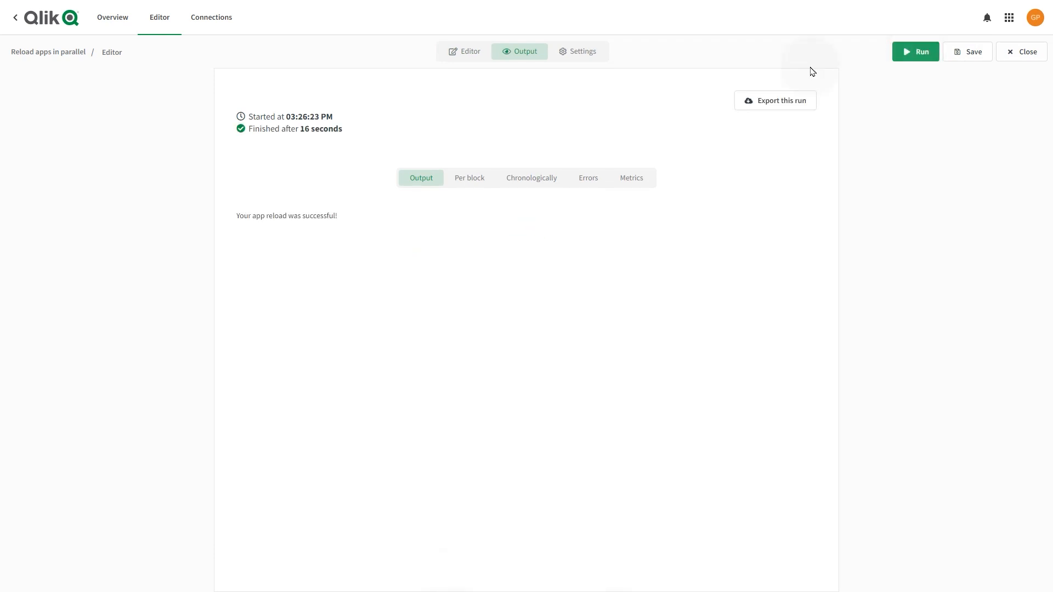
{"action": "mouse_move", "coordinate": [241, 232]}
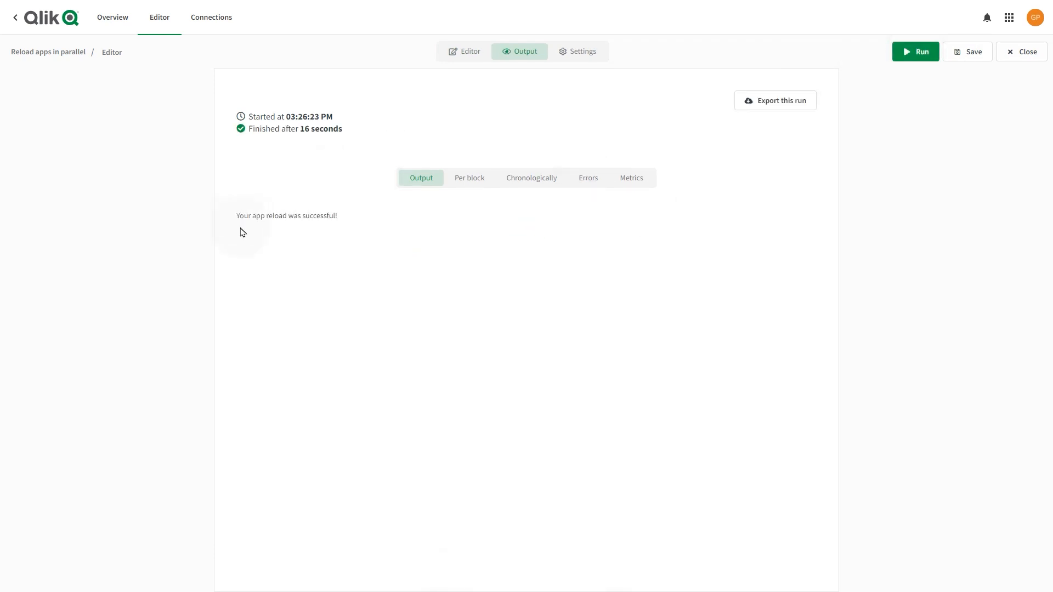
{"action": "mouse_move", "coordinate": [334, 230]}
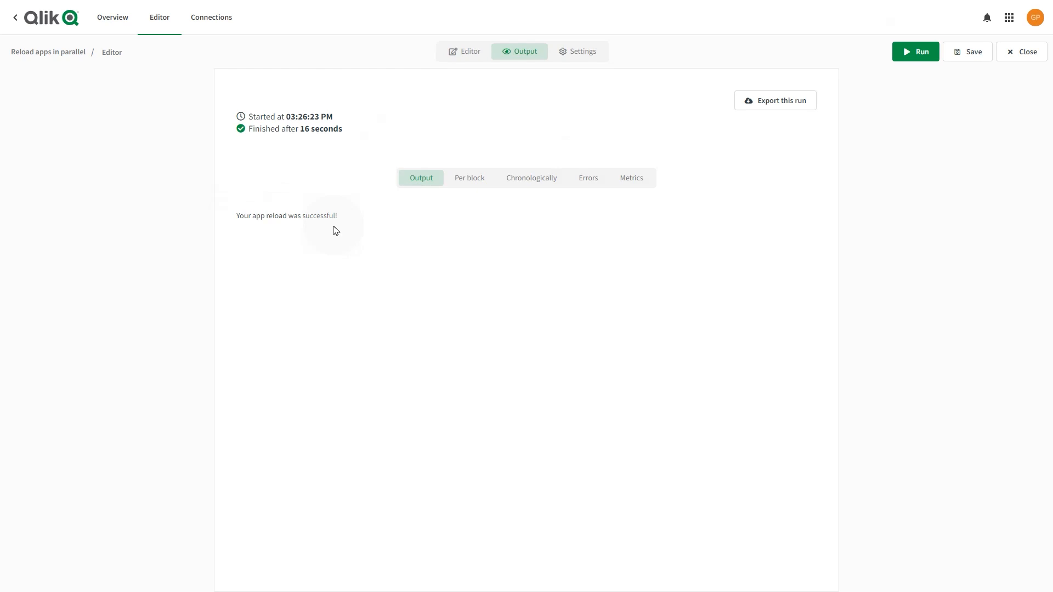
{"action": "mouse_move", "coordinate": [360, 228]}
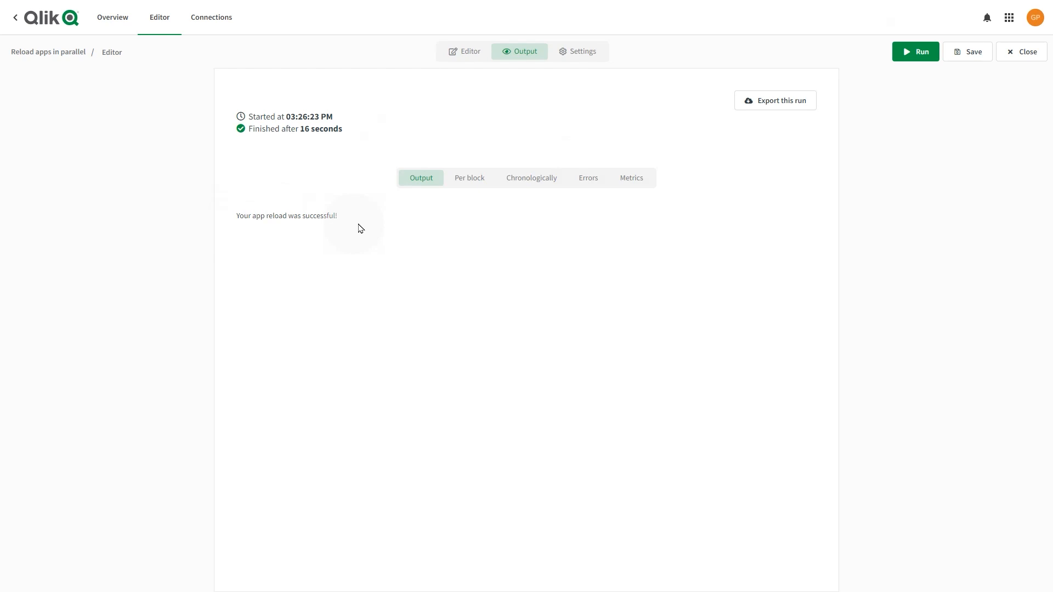